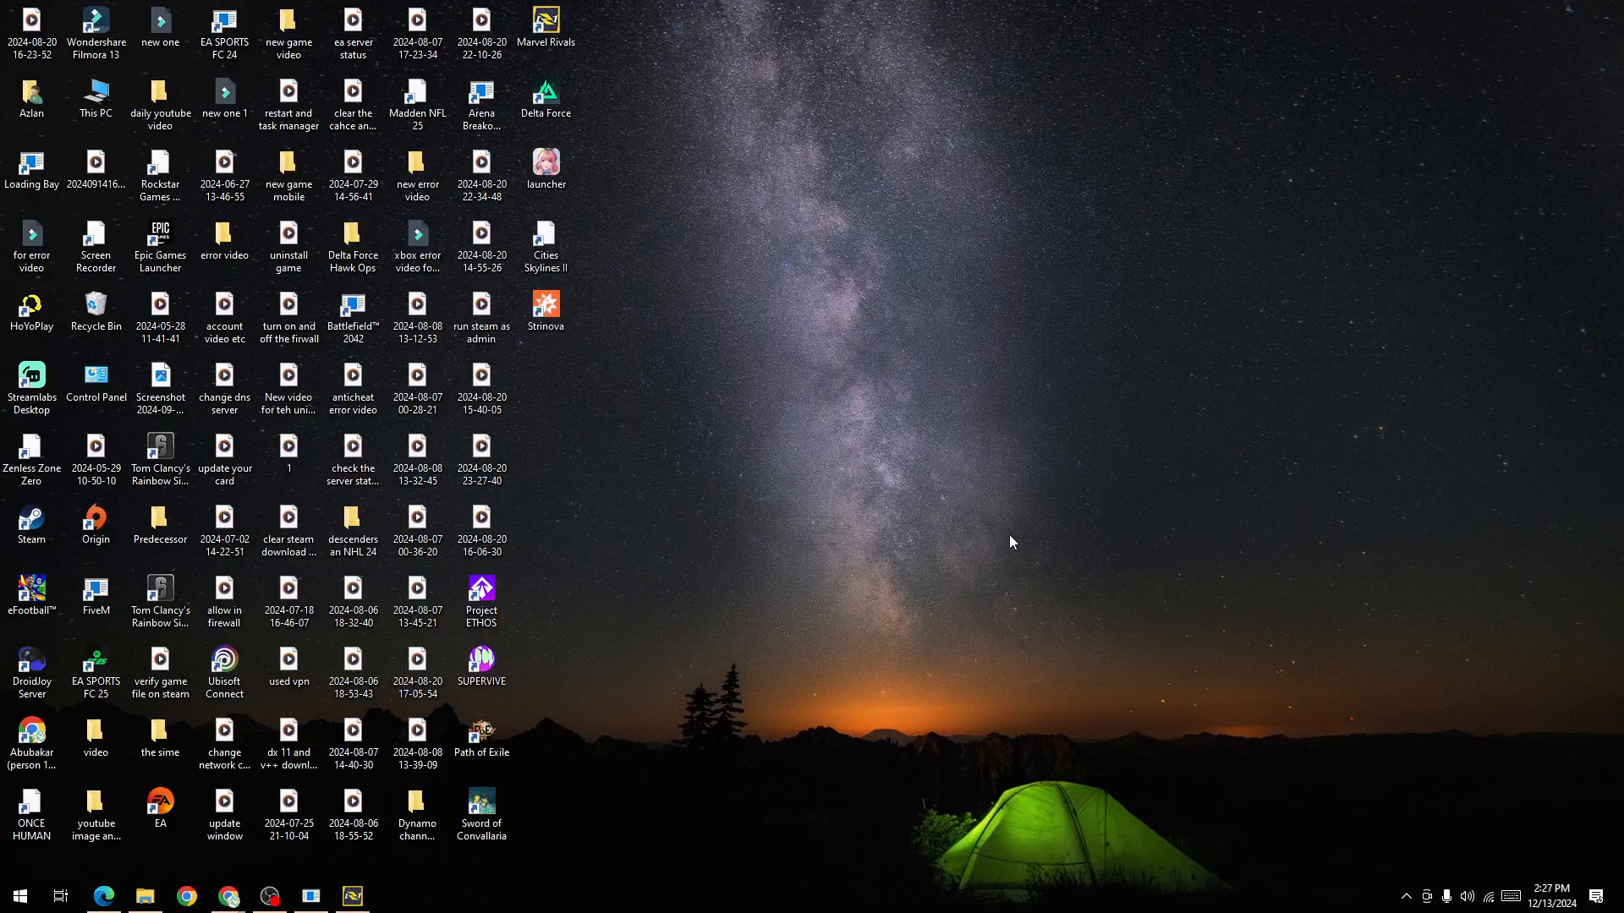
{"action": "mouse_move", "coordinate": [1069, 544]}
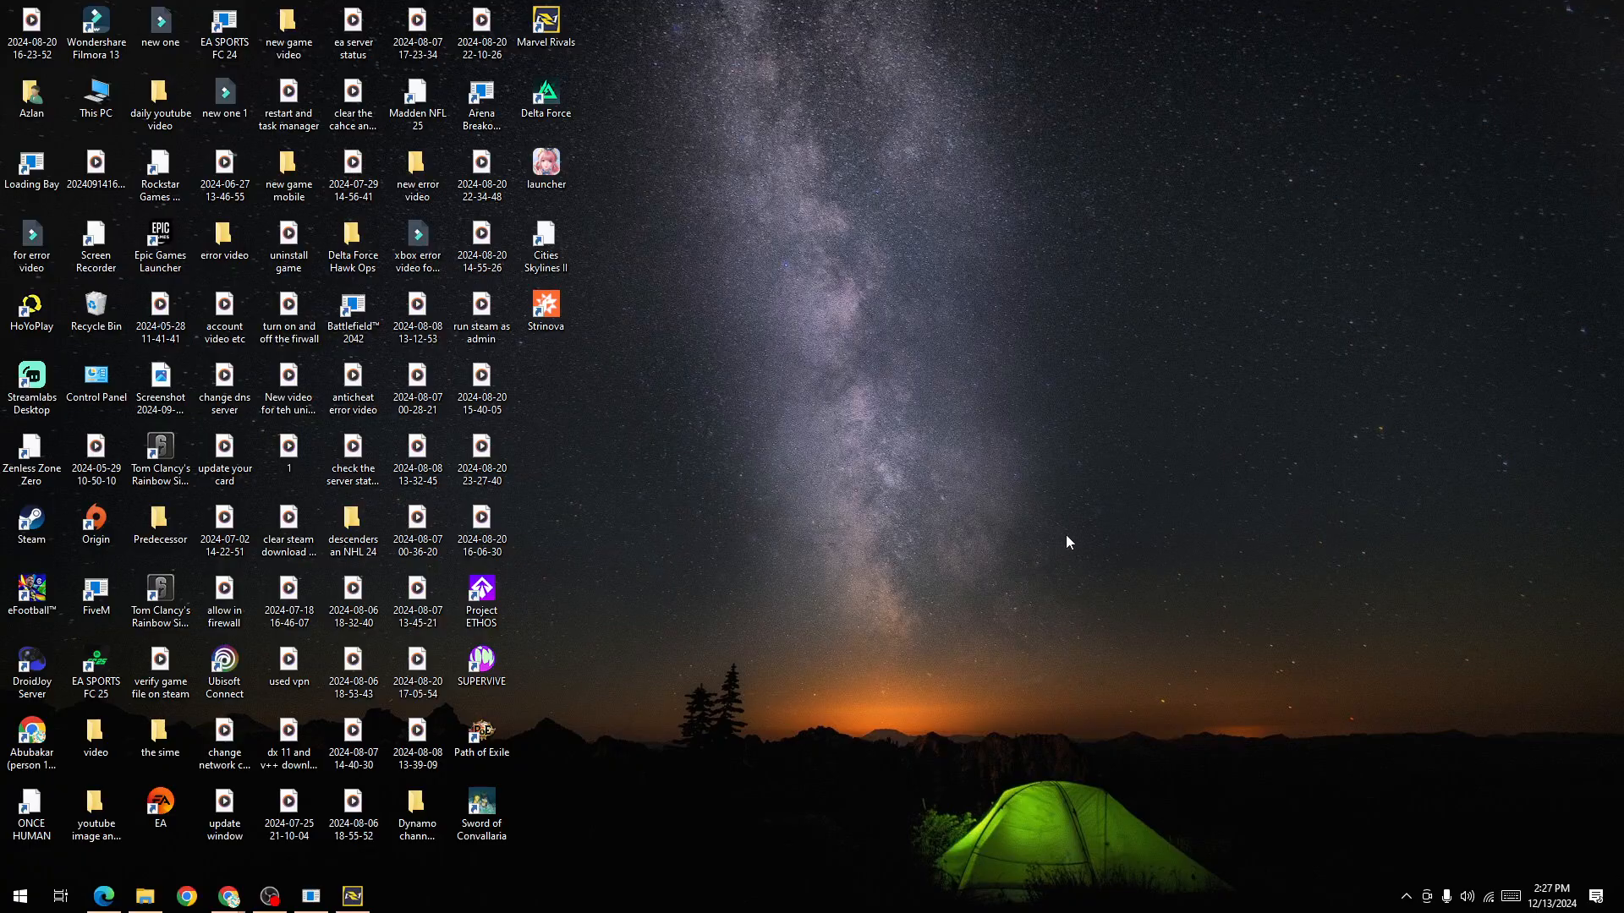
{"action": "mouse_move", "coordinate": [1051, 528]}
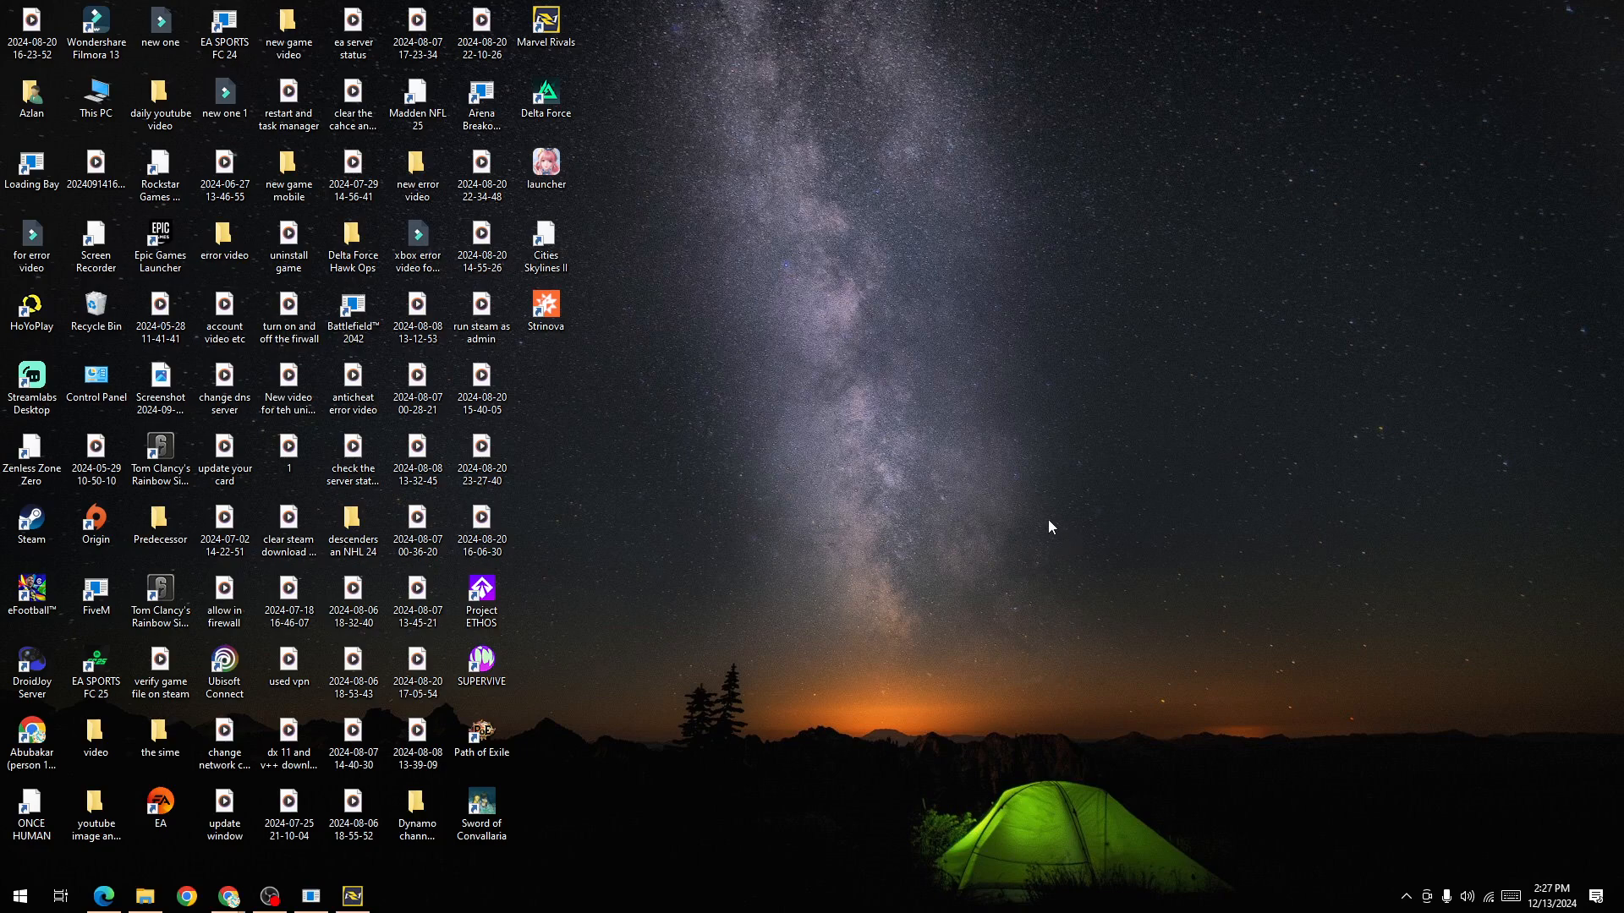
{"action": "mouse_move", "coordinate": [1051, 535]}
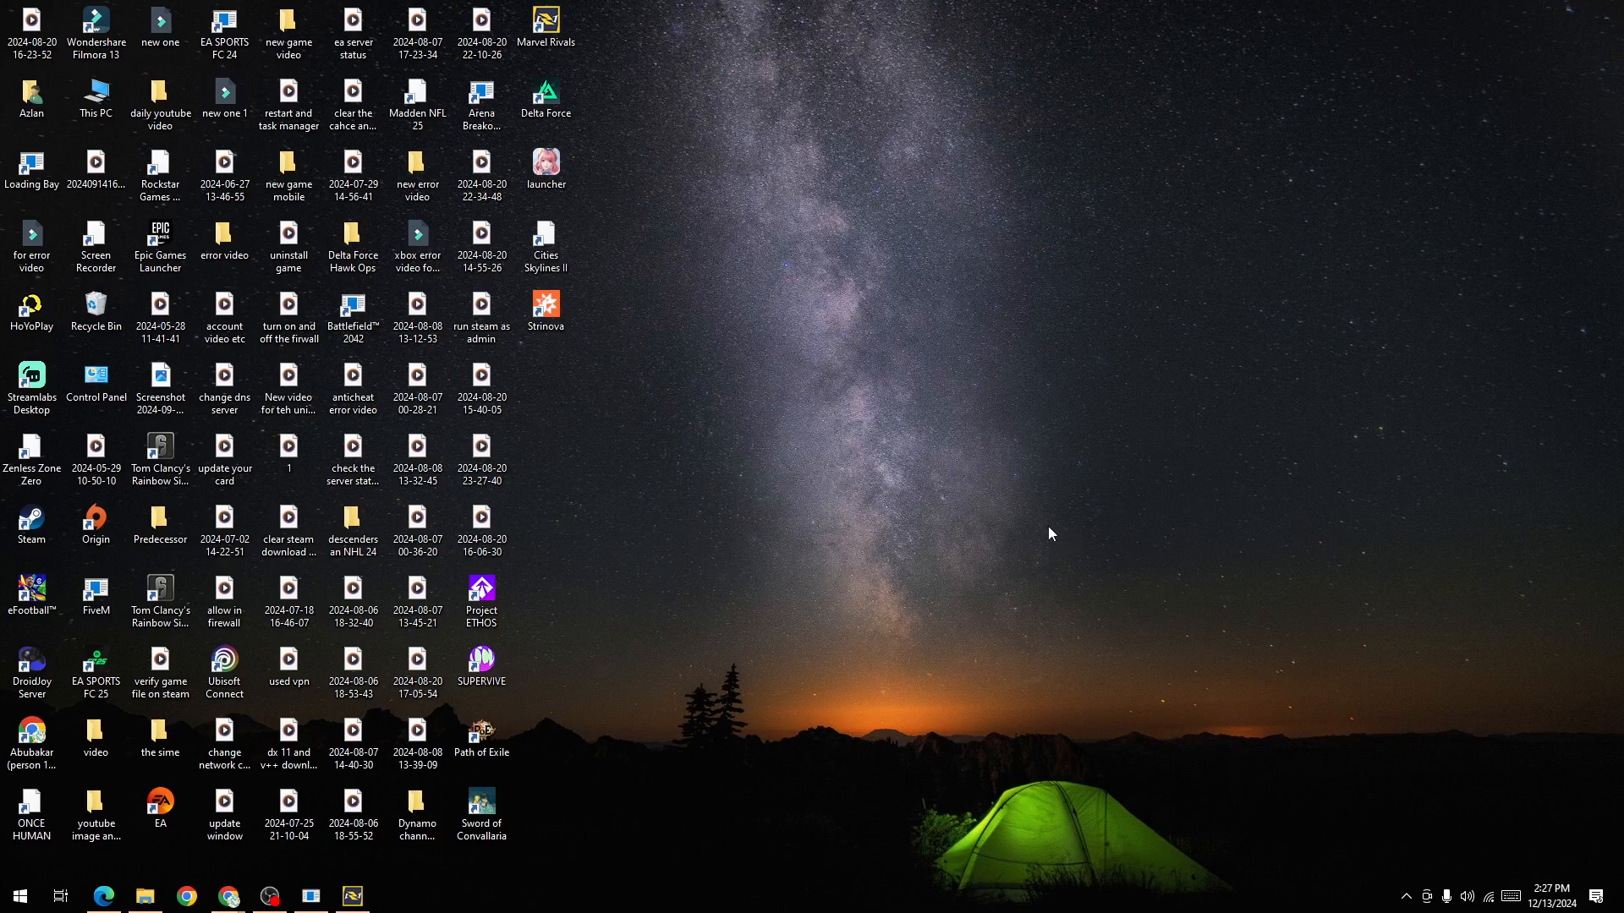
{"action": "mouse_move", "coordinate": [1036, 526]}
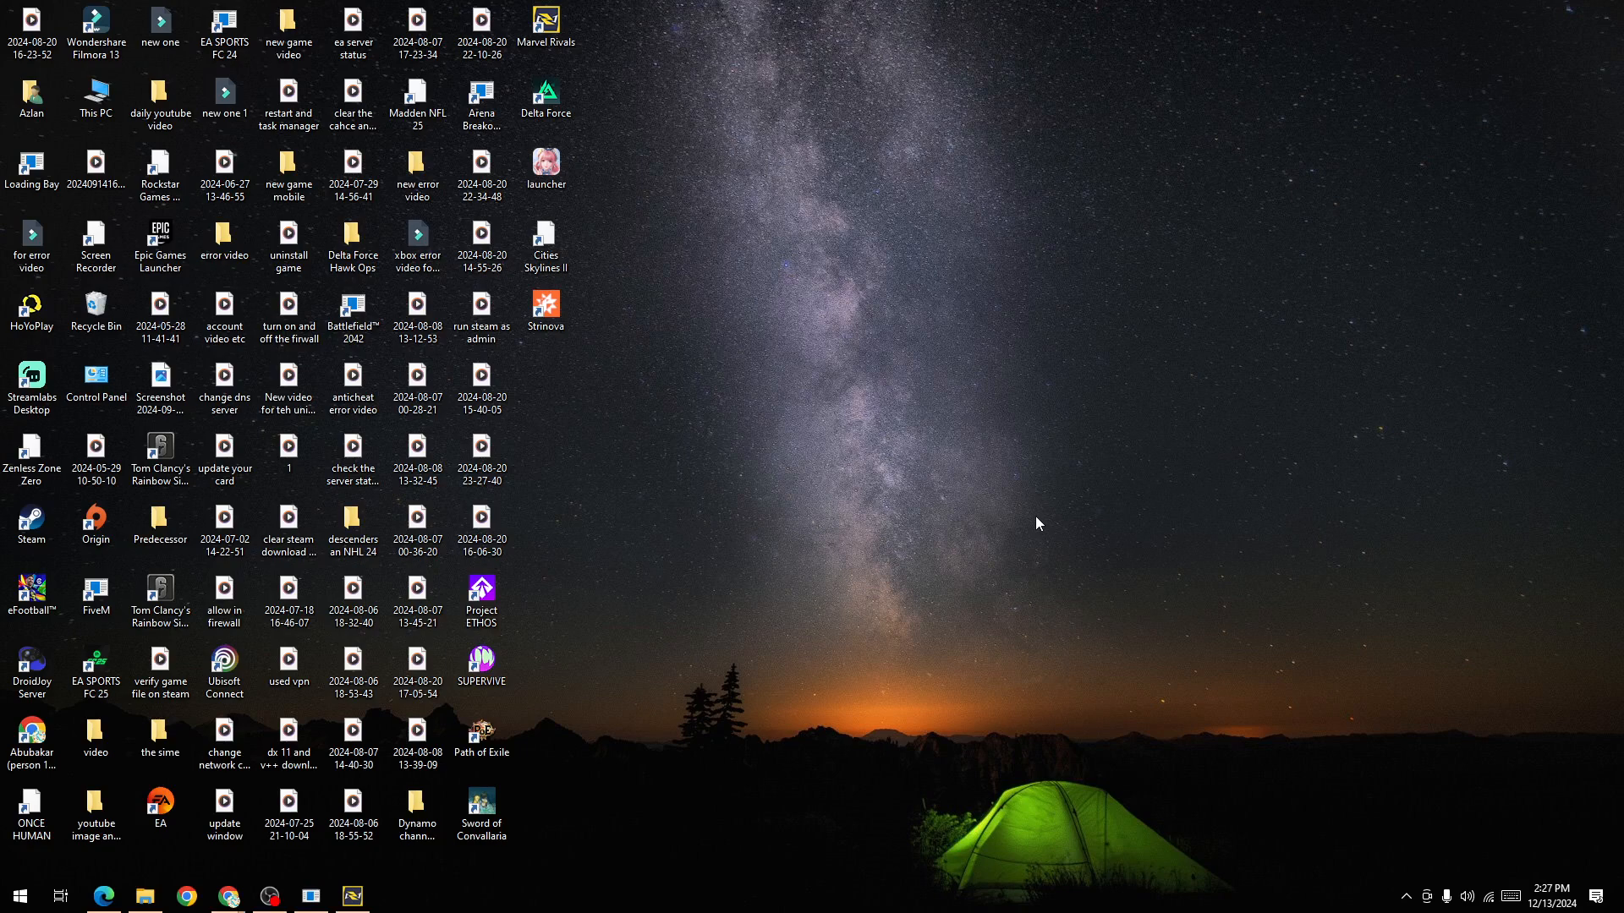
{"action": "mouse_move", "coordinate": [116, 876]}
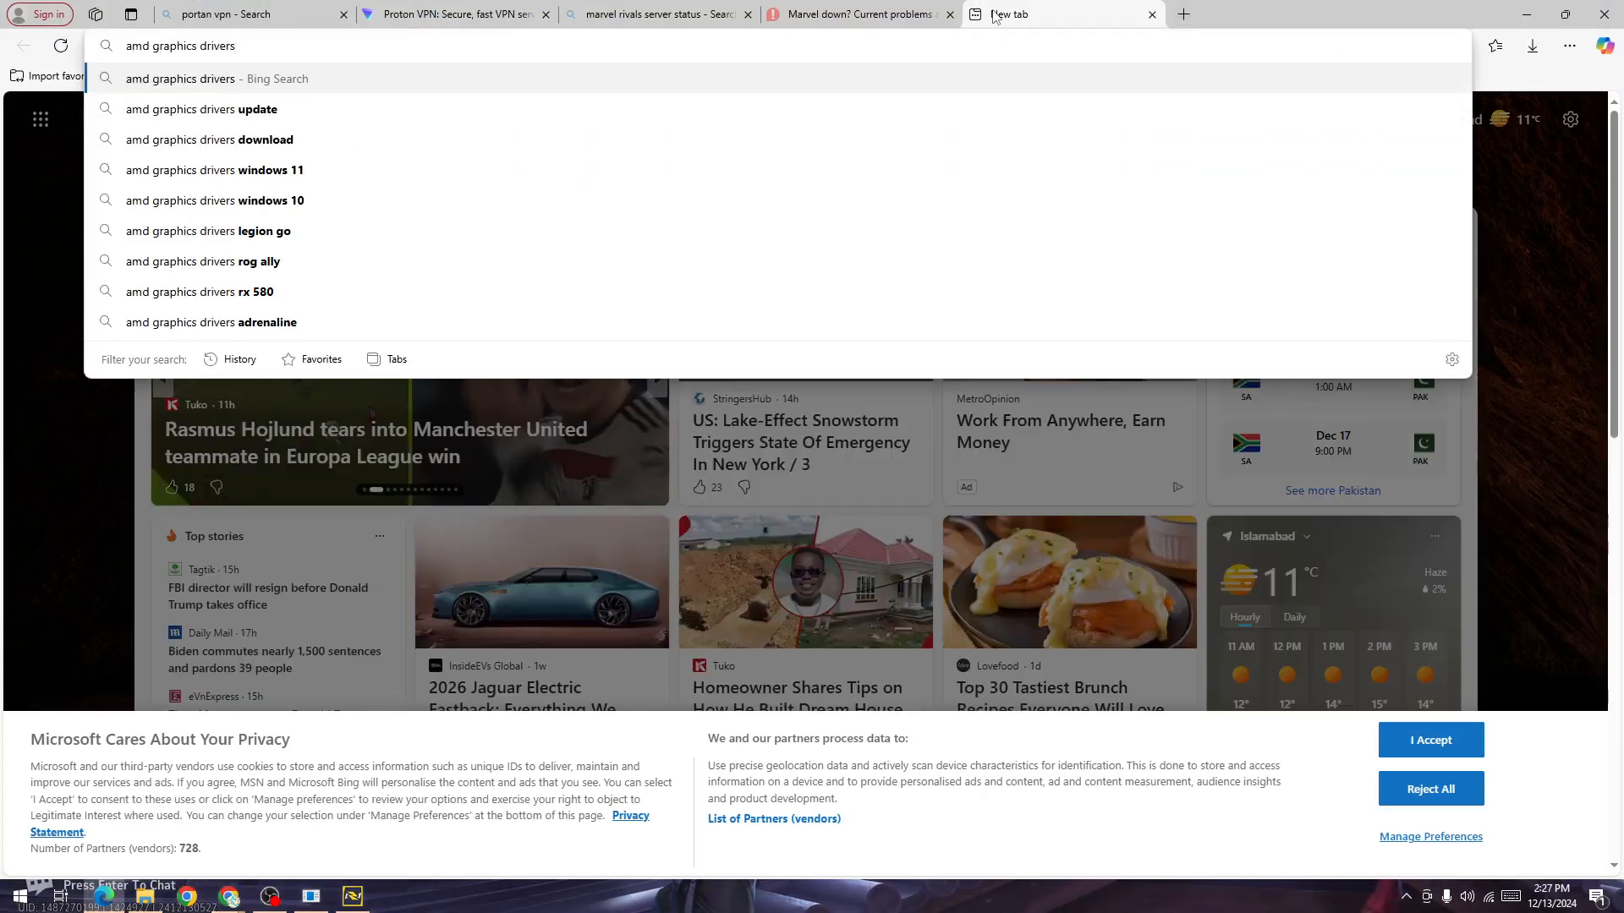
Search 'amd graphics drivers uptodown' and browse Uptodown's older AMD Adrenalin Driver versions.
{"action": "type", "text": "upto"}
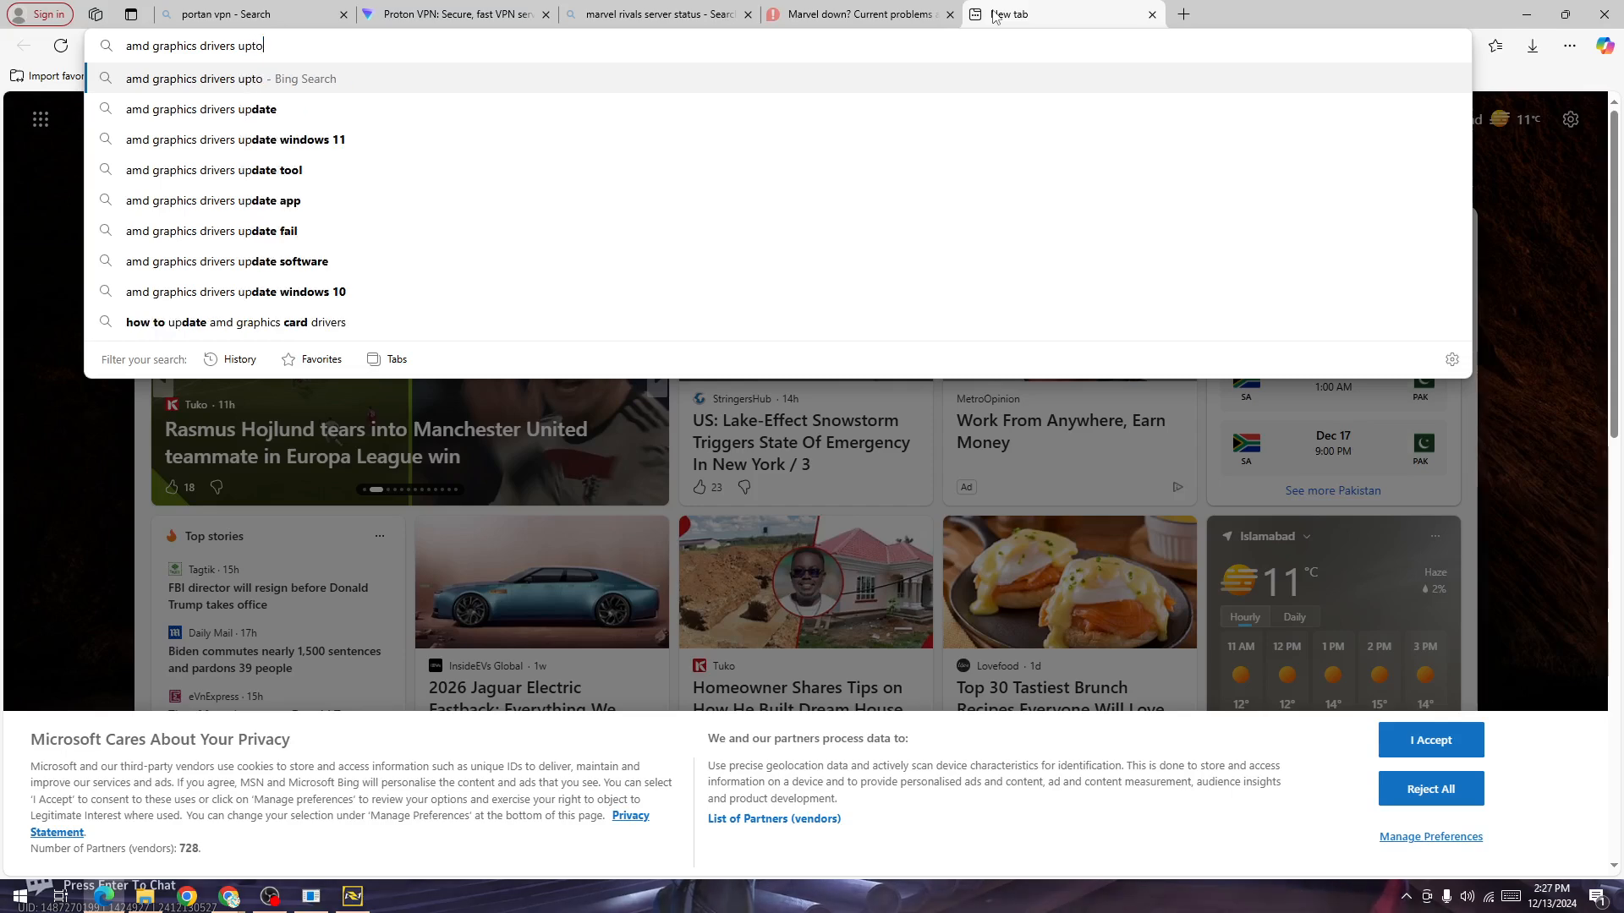
{"action": "type", "text": "d"}
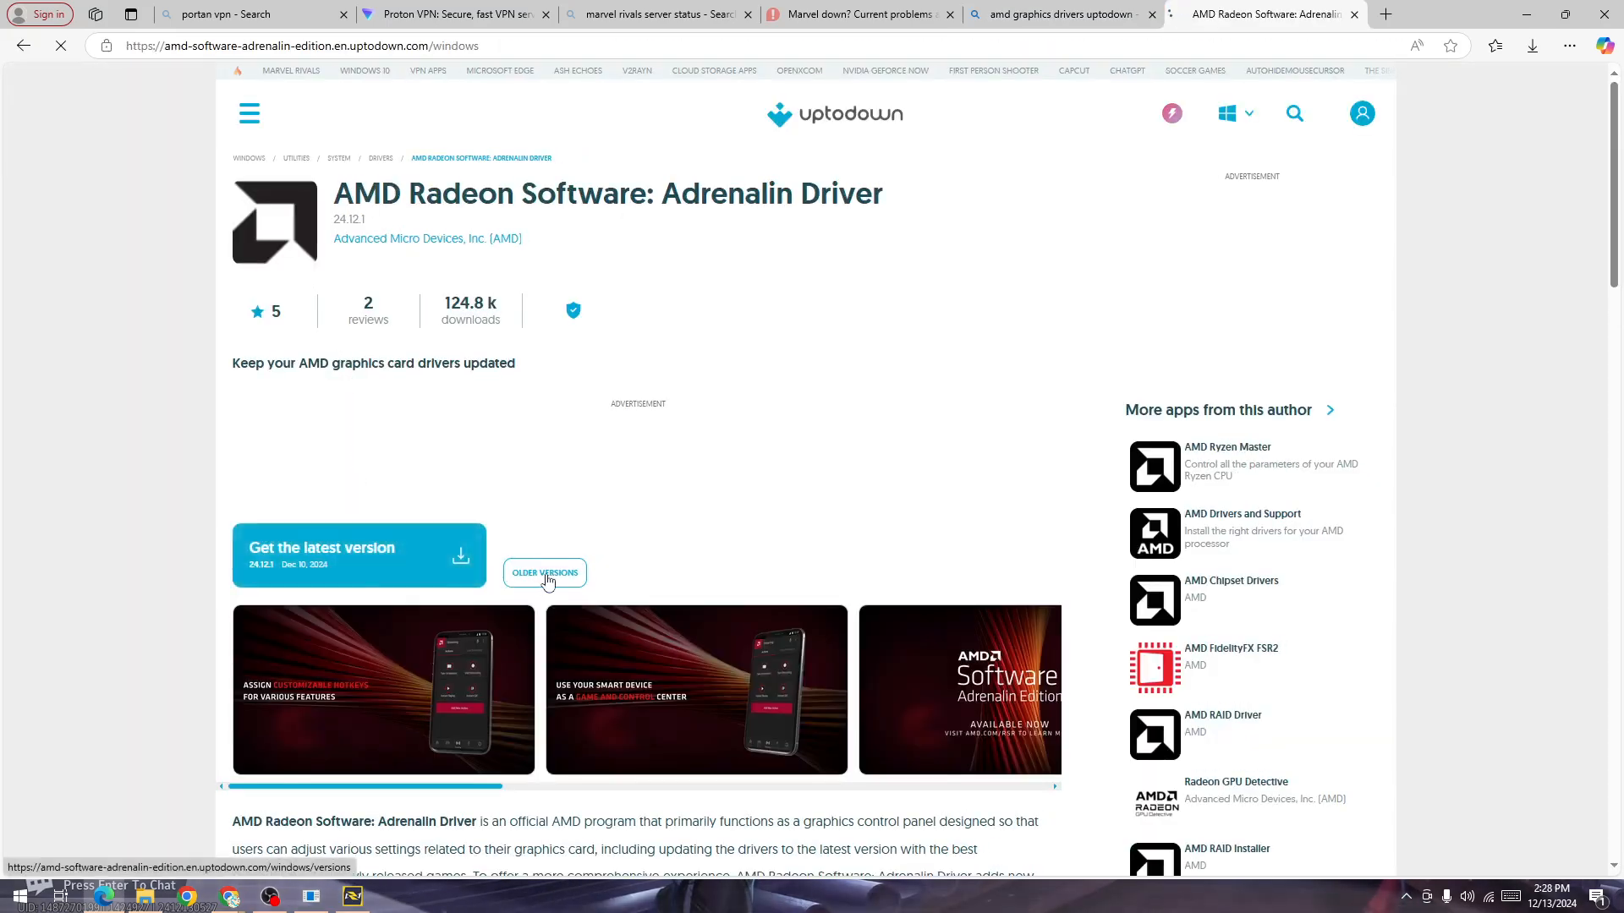
{"action": "left_click", "coordinate": [544, 573]}
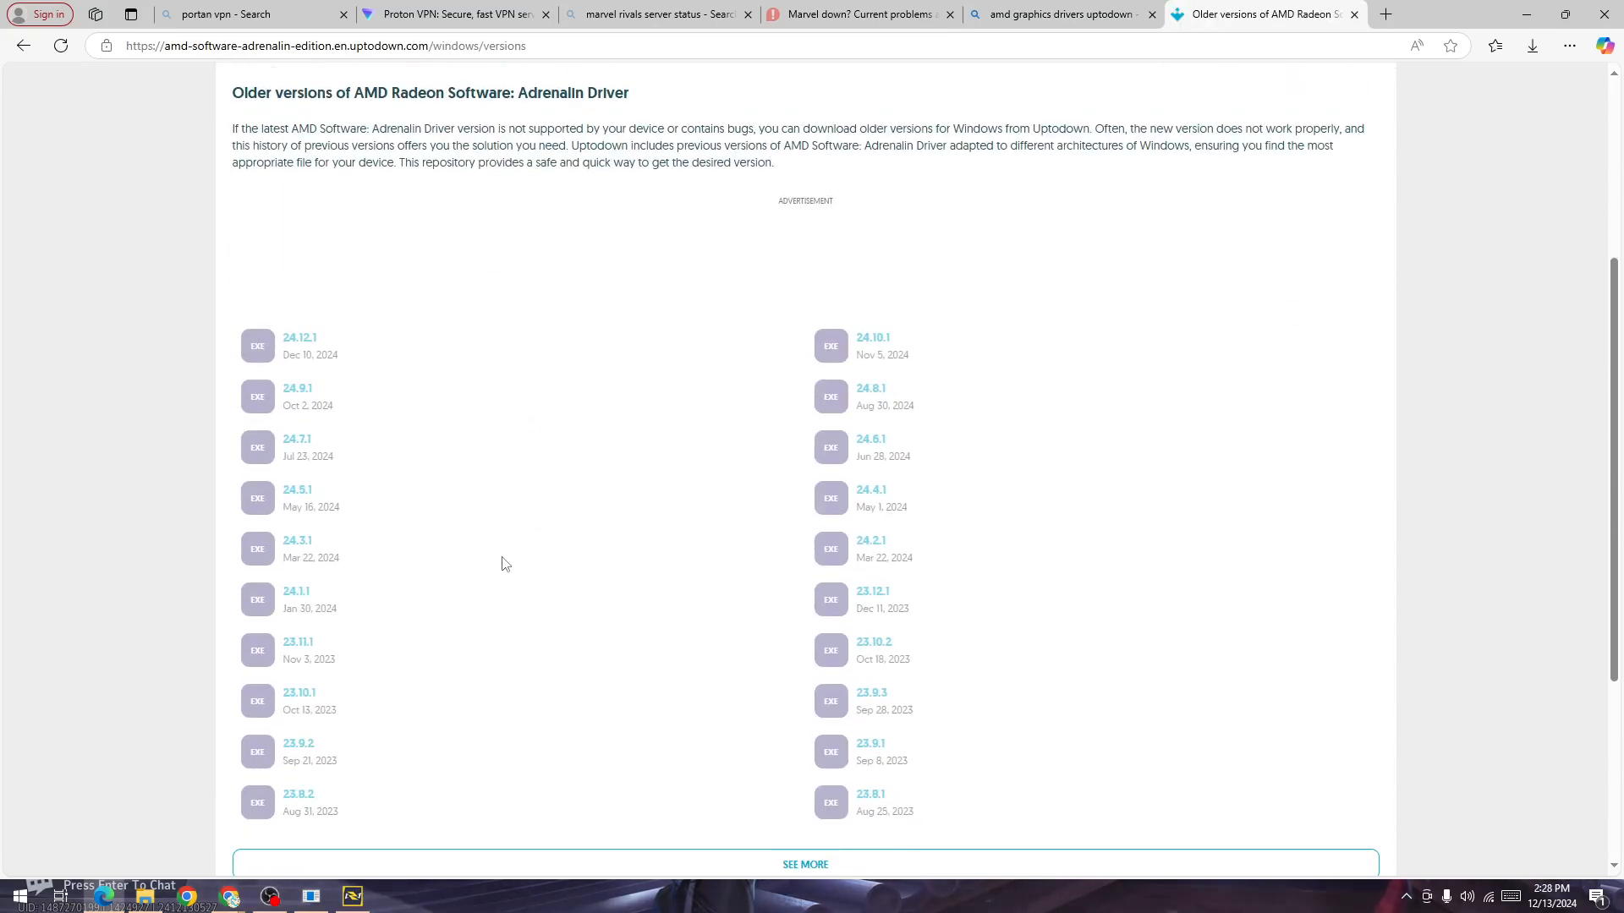
{"action": "scroll", "scroll_direction": "down", "scroll_amount": 3}
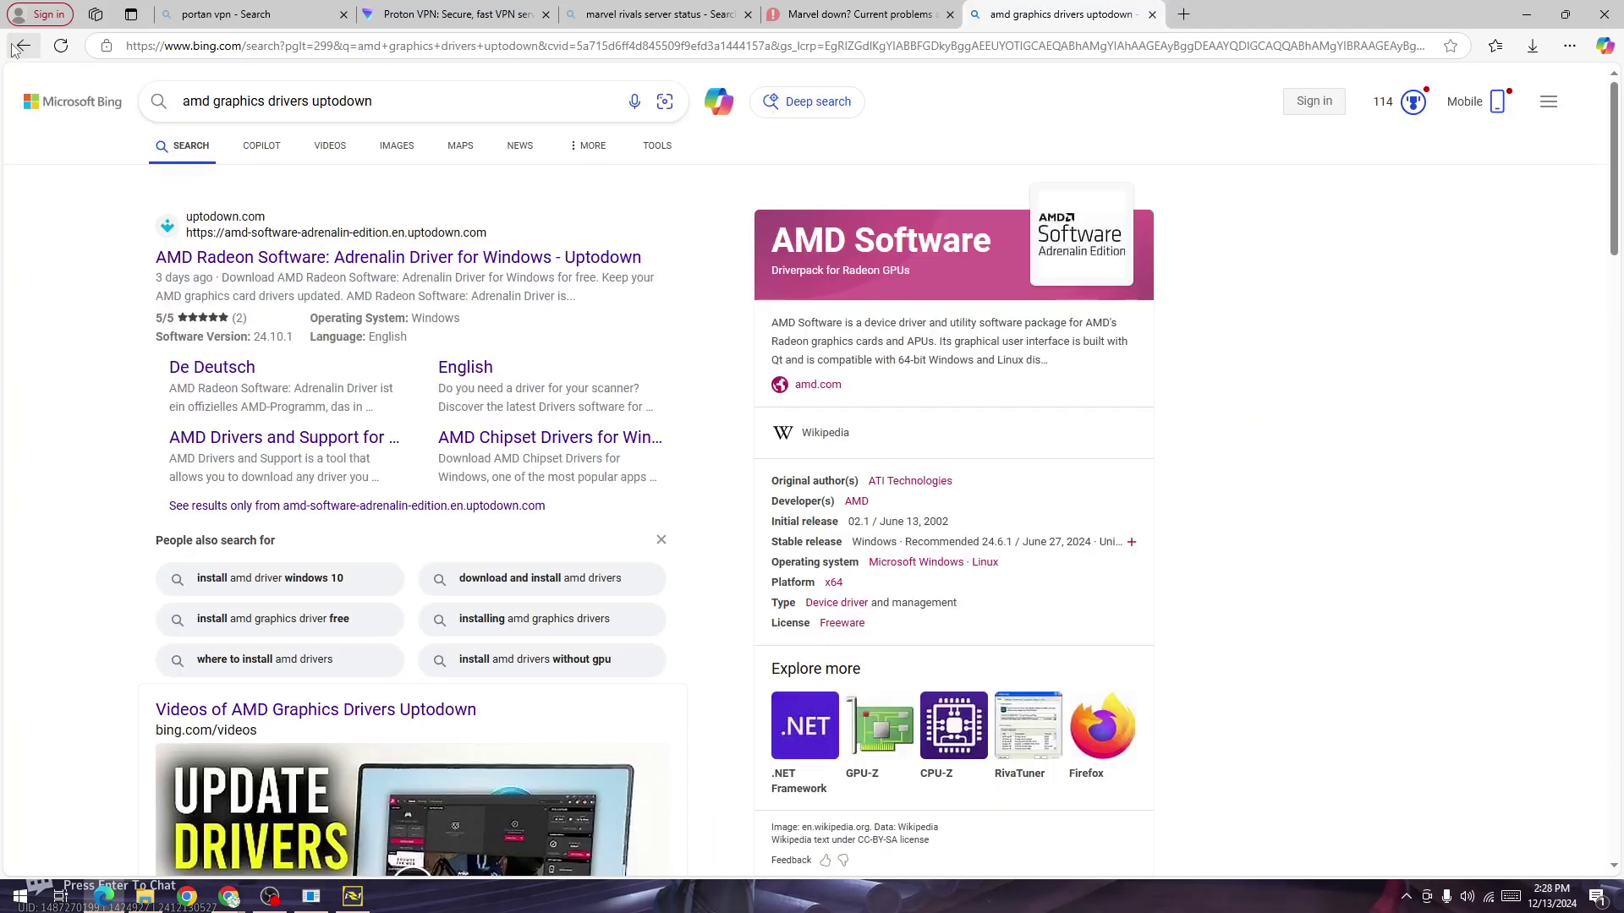
Change the search to 'nvidia graphics driver uptodown' via the suggestion.
{"action": "double_click", "coordinate": [195, 100]}
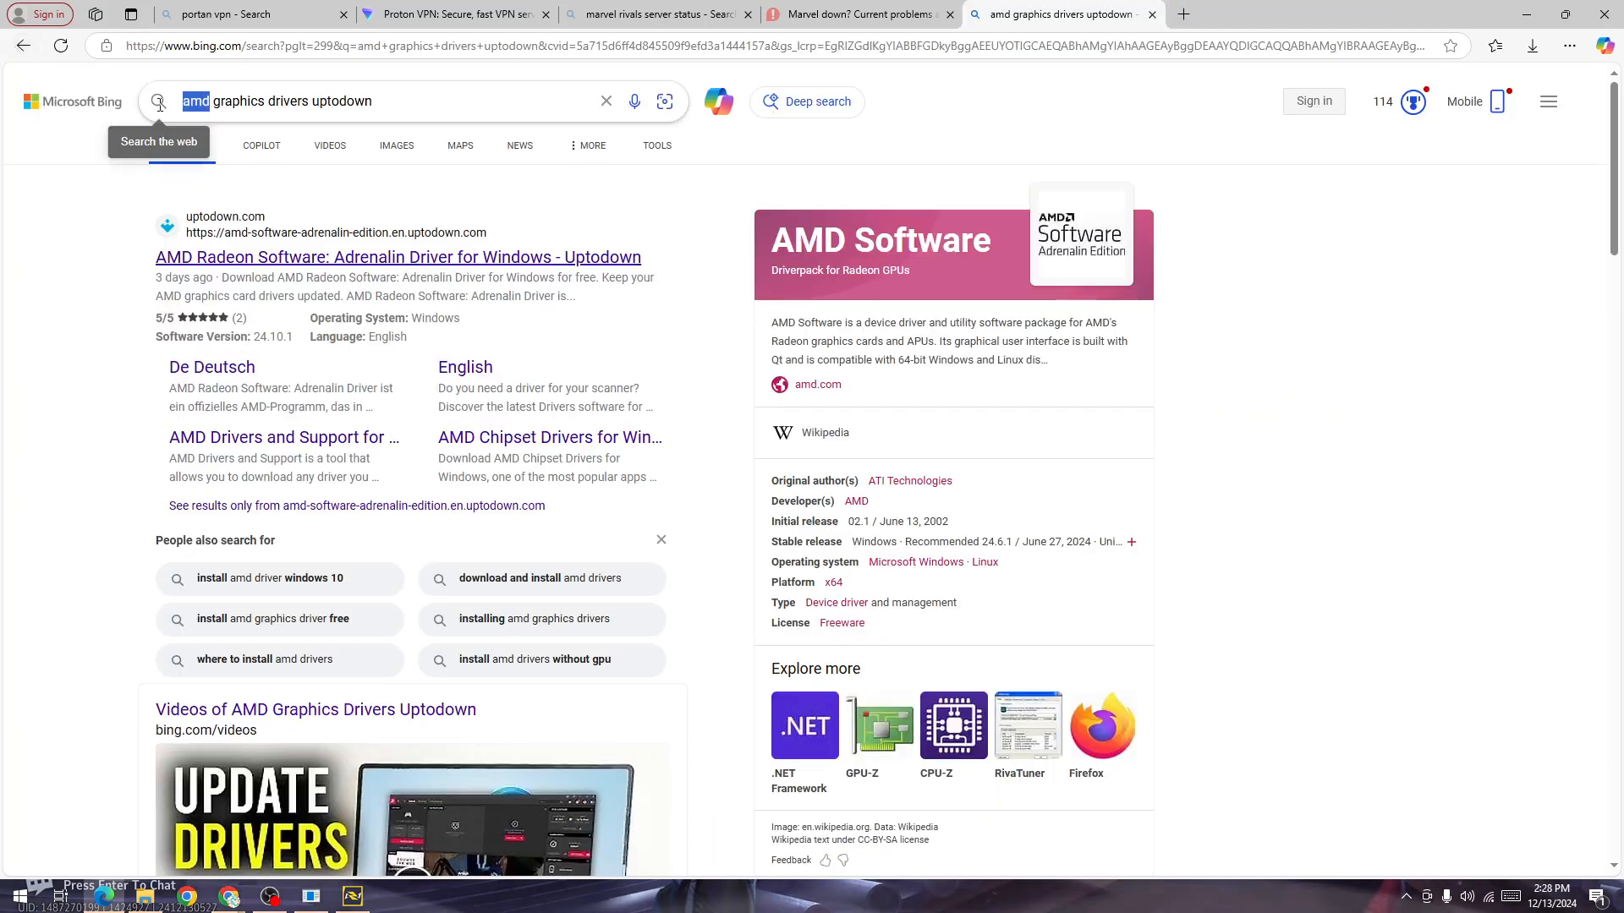
{"action": "type", "text": "nvid"}
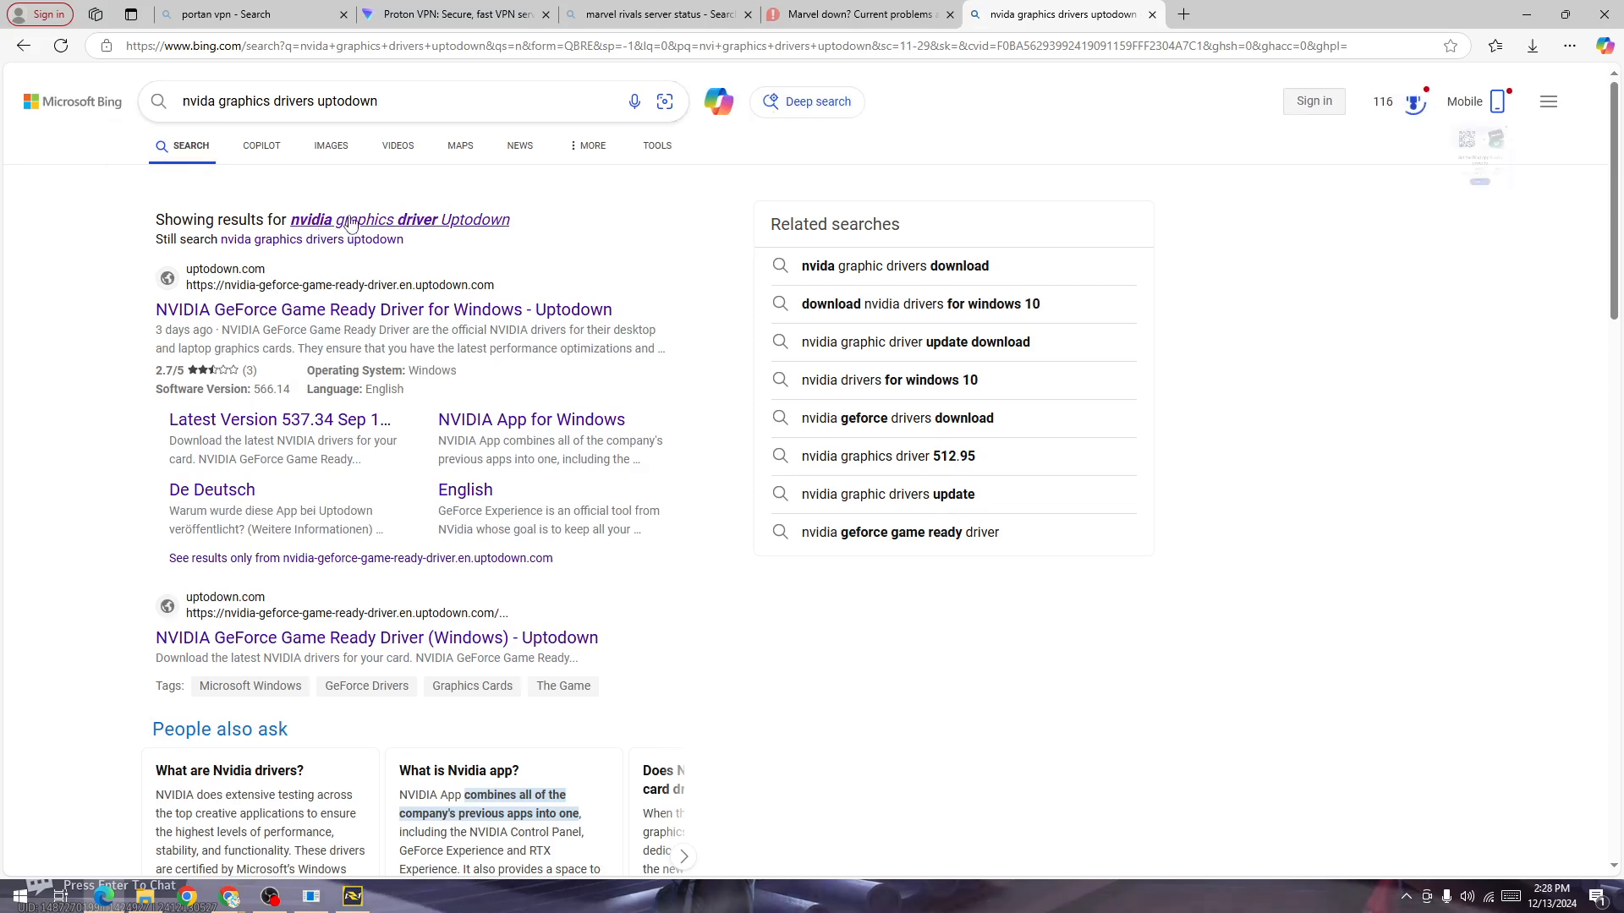
{"action": "left_click", "coordinate": [401, 219]}
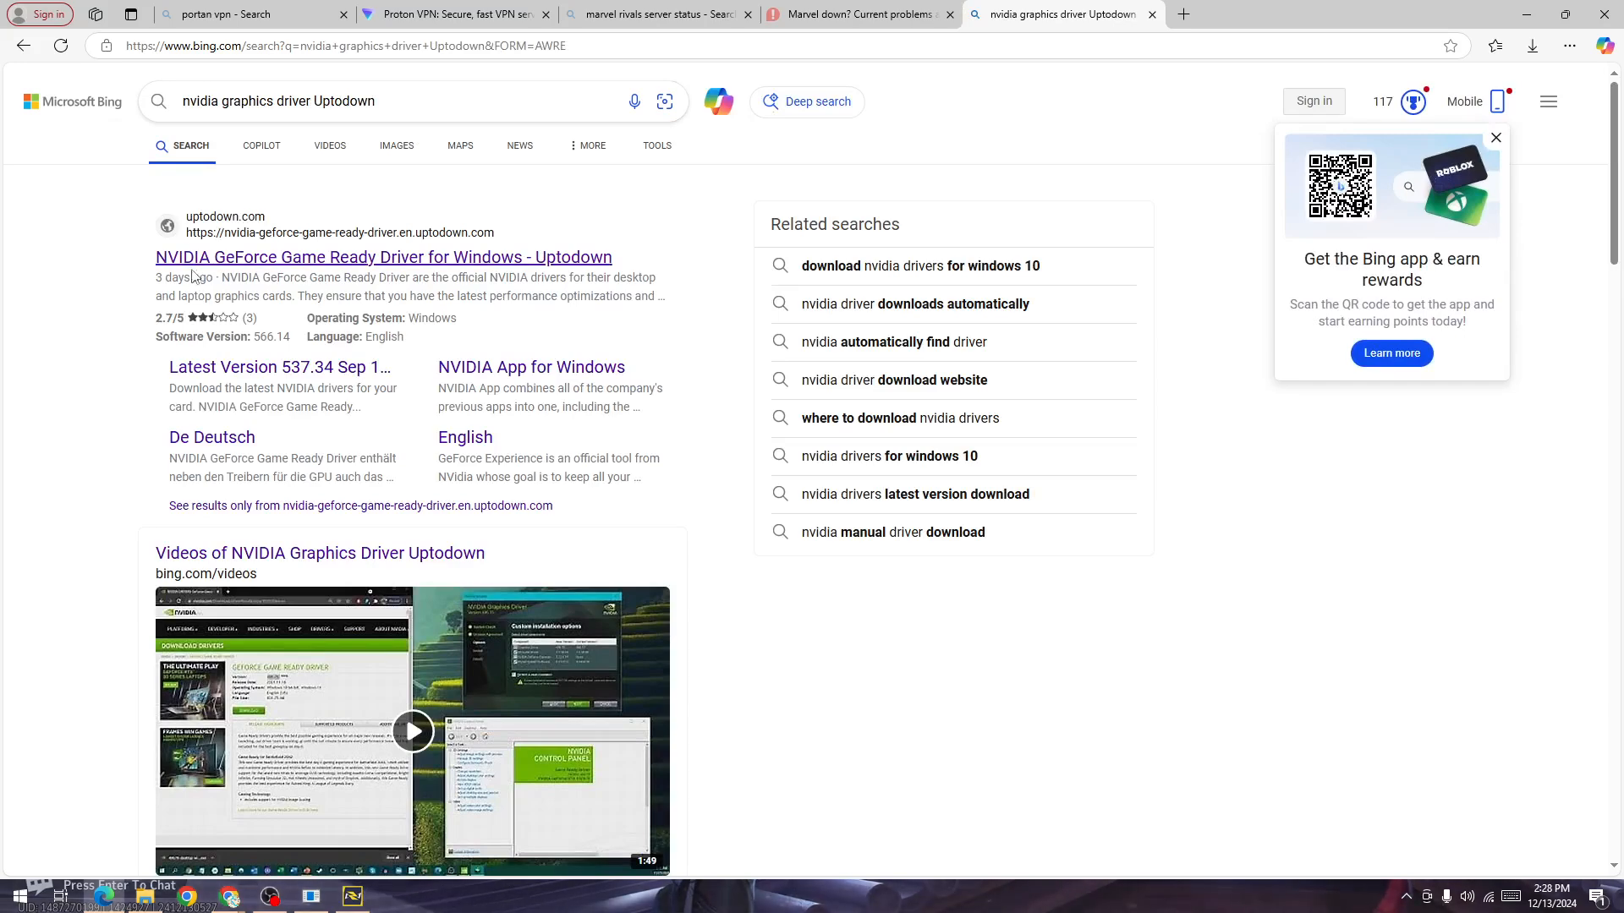
Open Uptodown's NVIDIA GeForce Game Ready Driver page and scroll its older versions list.
{"action": "left_click", "coordinate": [383, 258]}
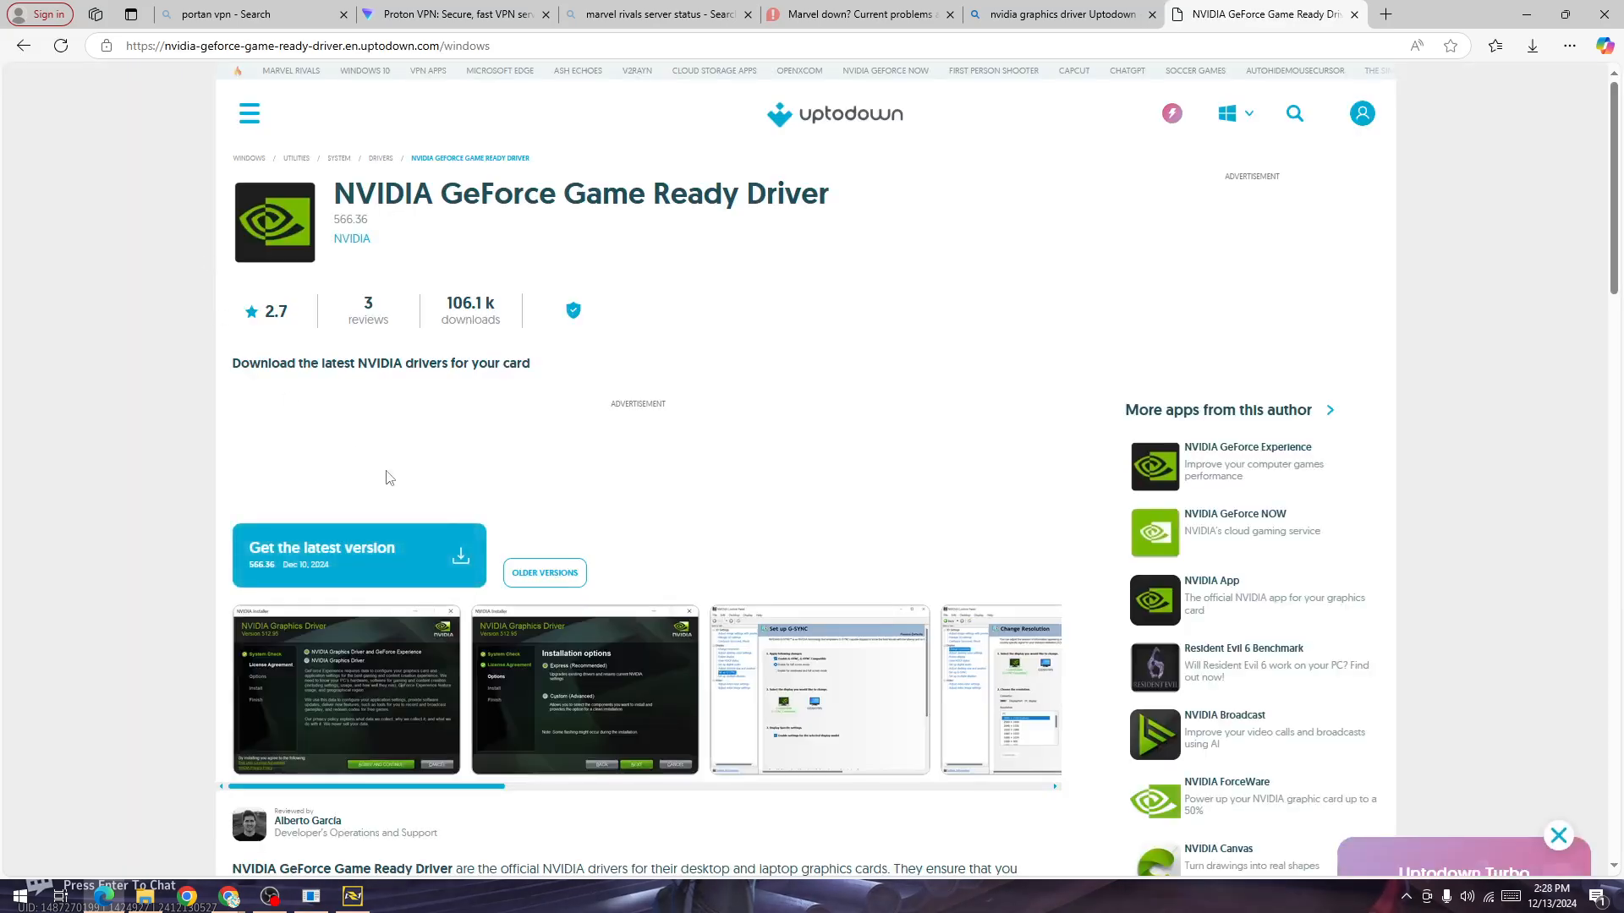
{"action": "left_click", "coordinate": [545, 573]}
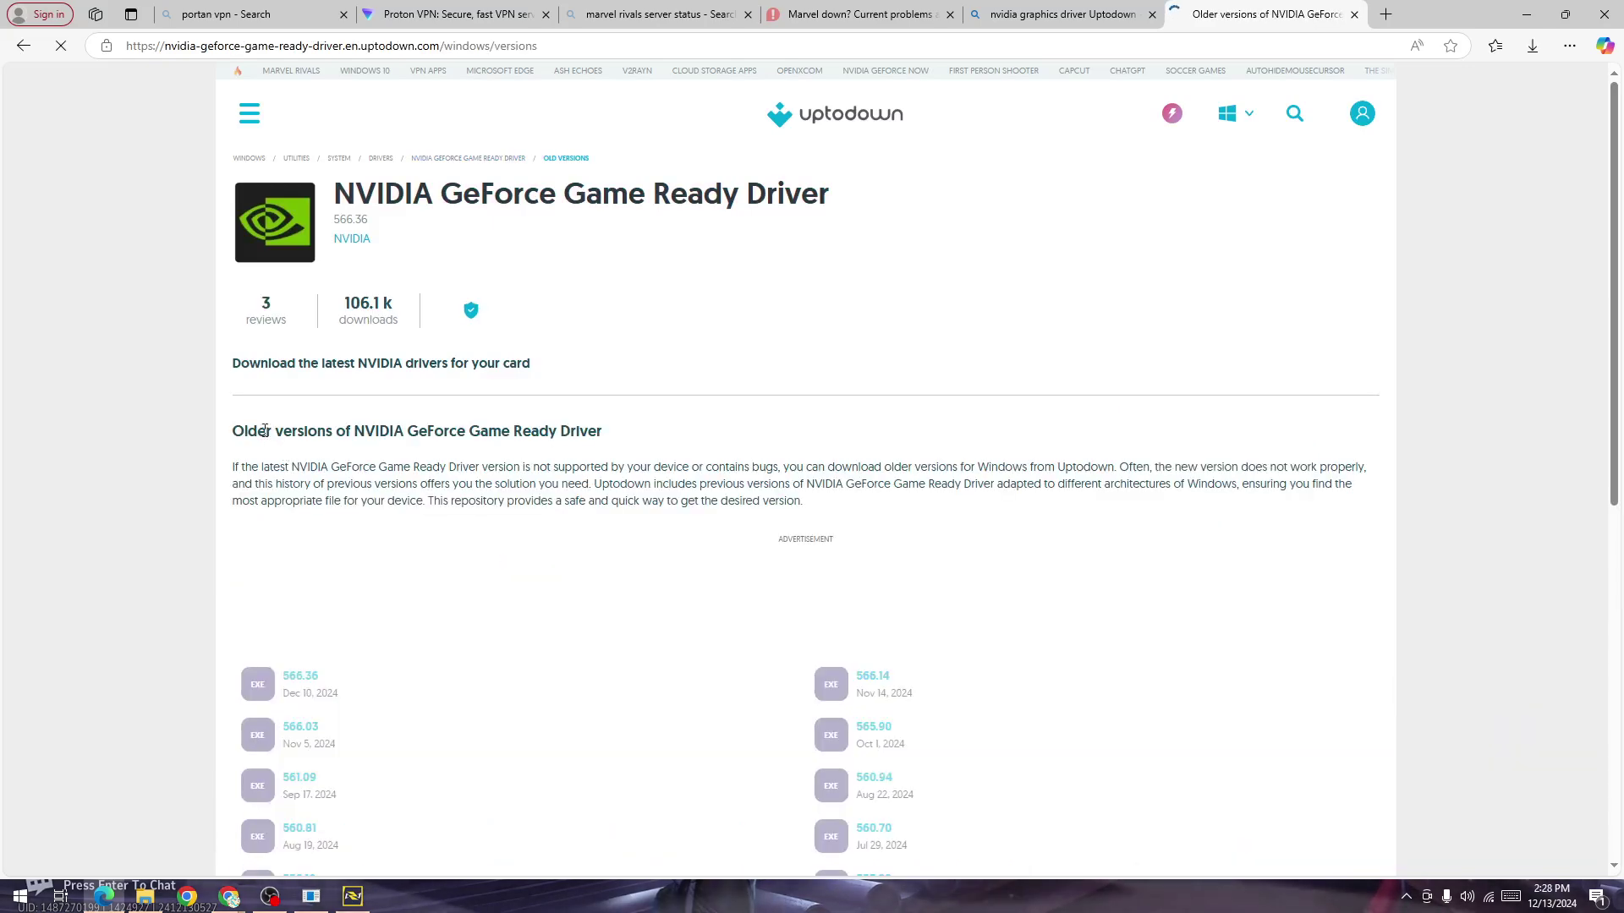
{"action": "scroll", "scroll_direction": "down", "scroll_amount": 3}
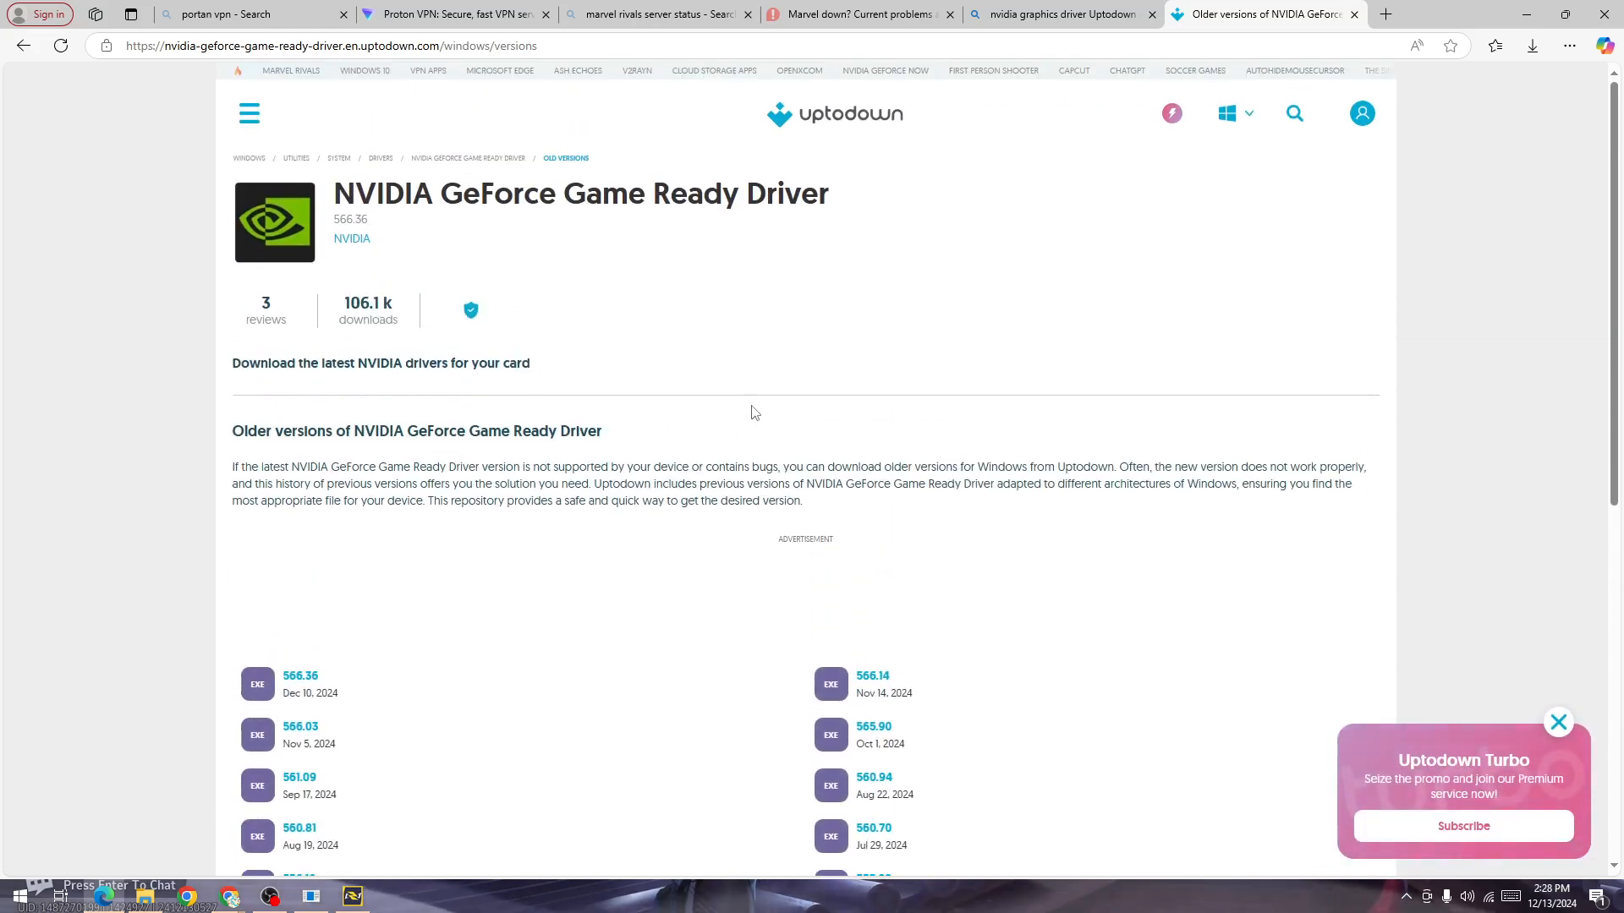
{"action": "mouse_move", "coordinate": [675, 383]}
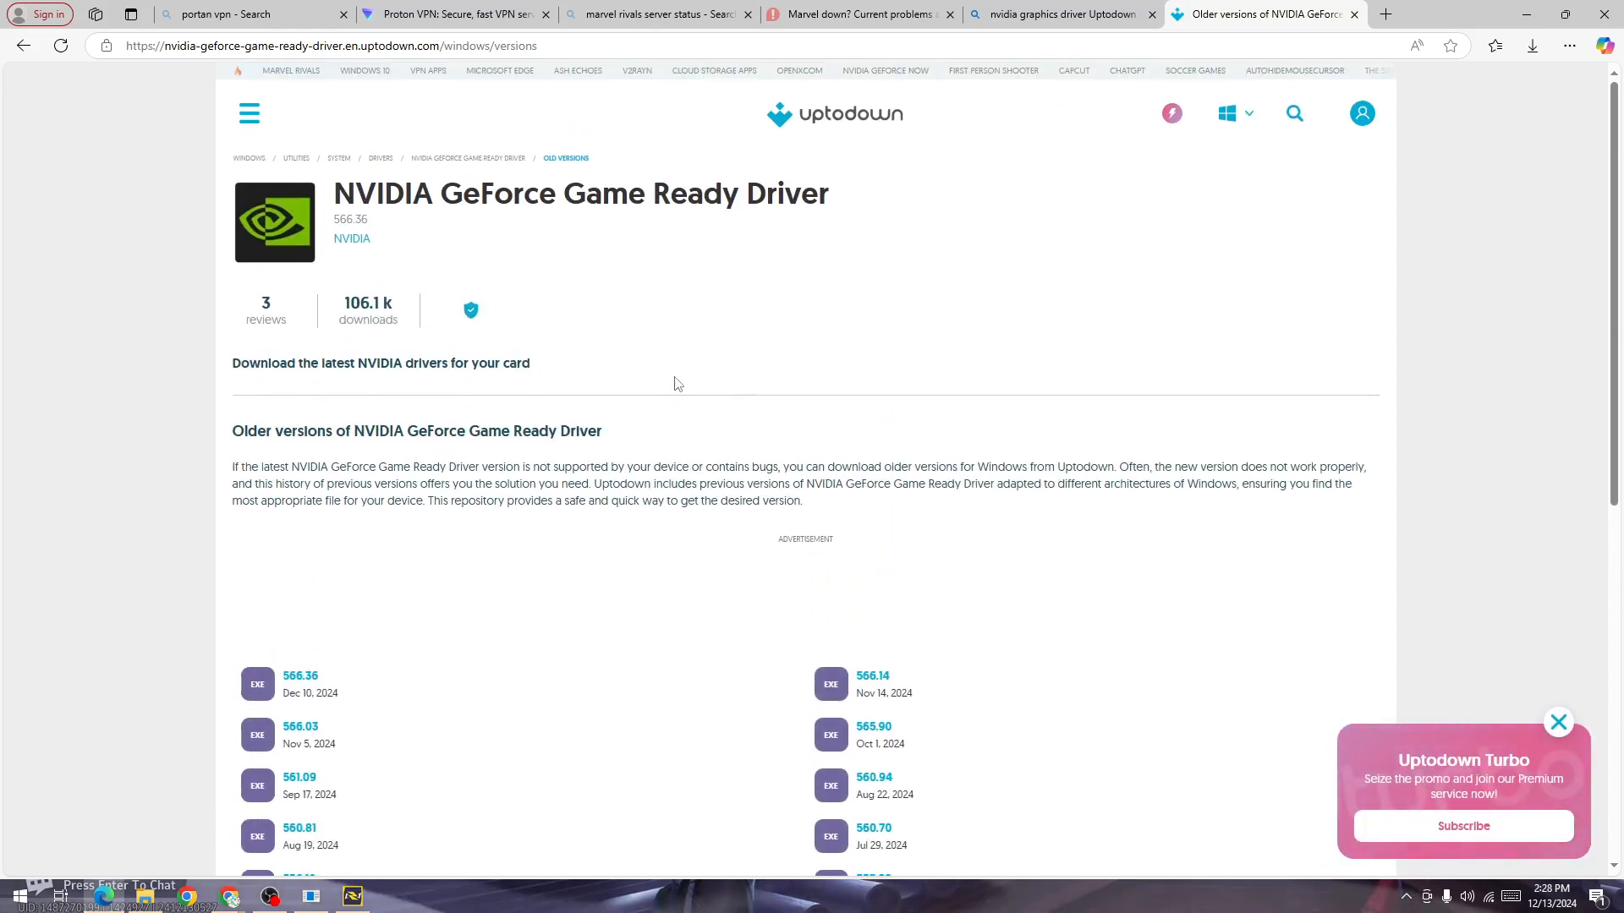
{"action": "scroll", "scroll_direction": "down", "scroll_amount": 3}
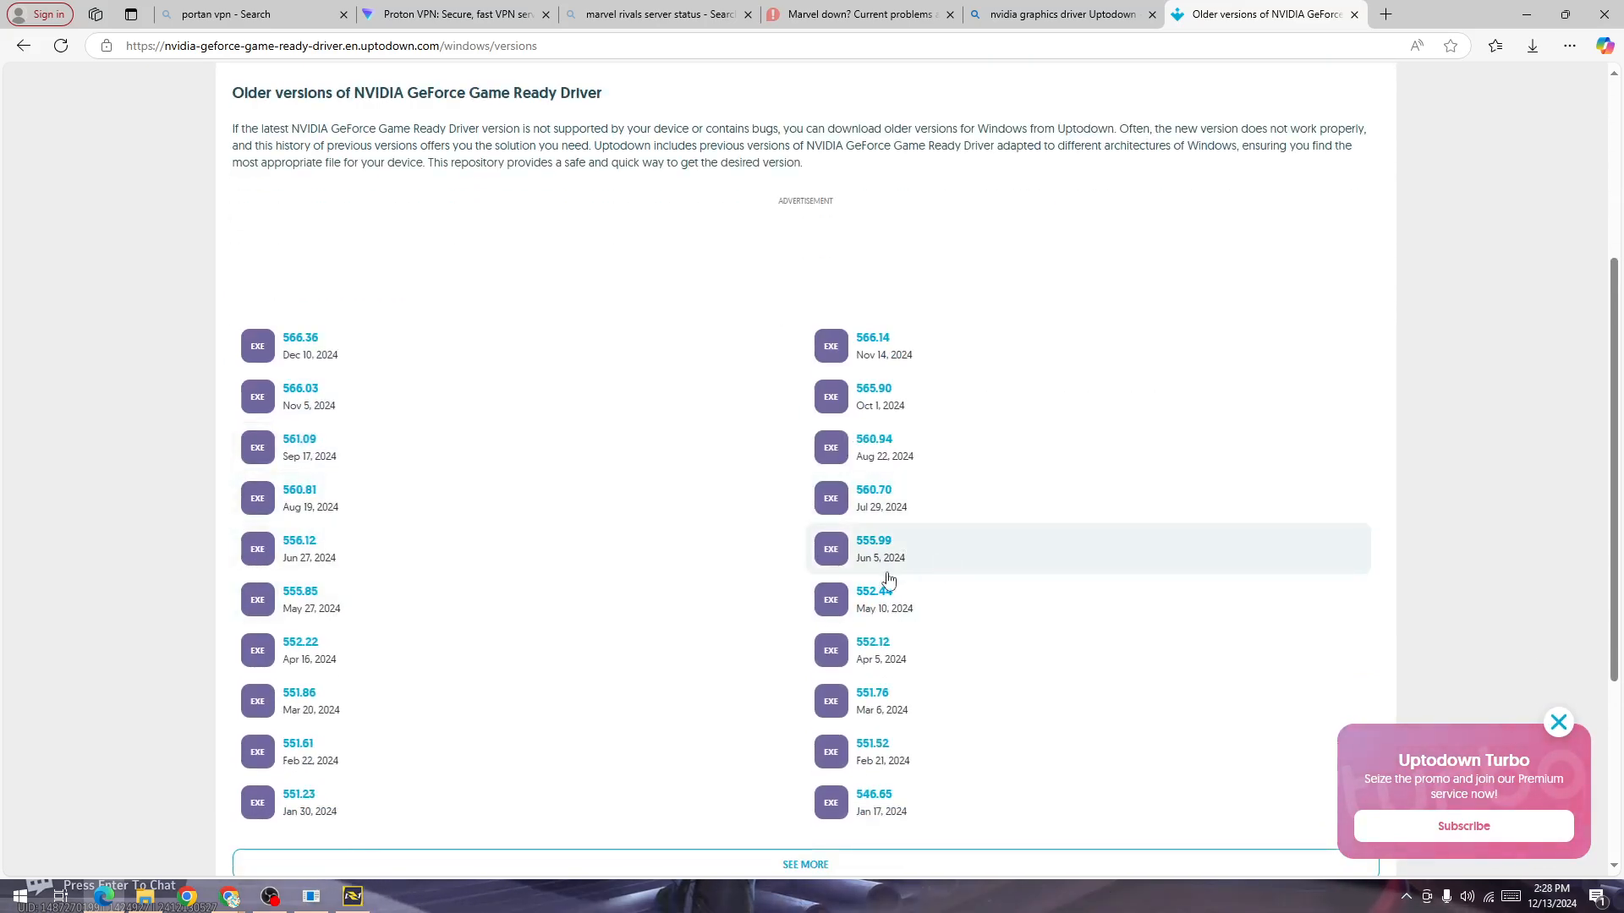
{"action": "mouse_move", "coordinate": [608, 555]}
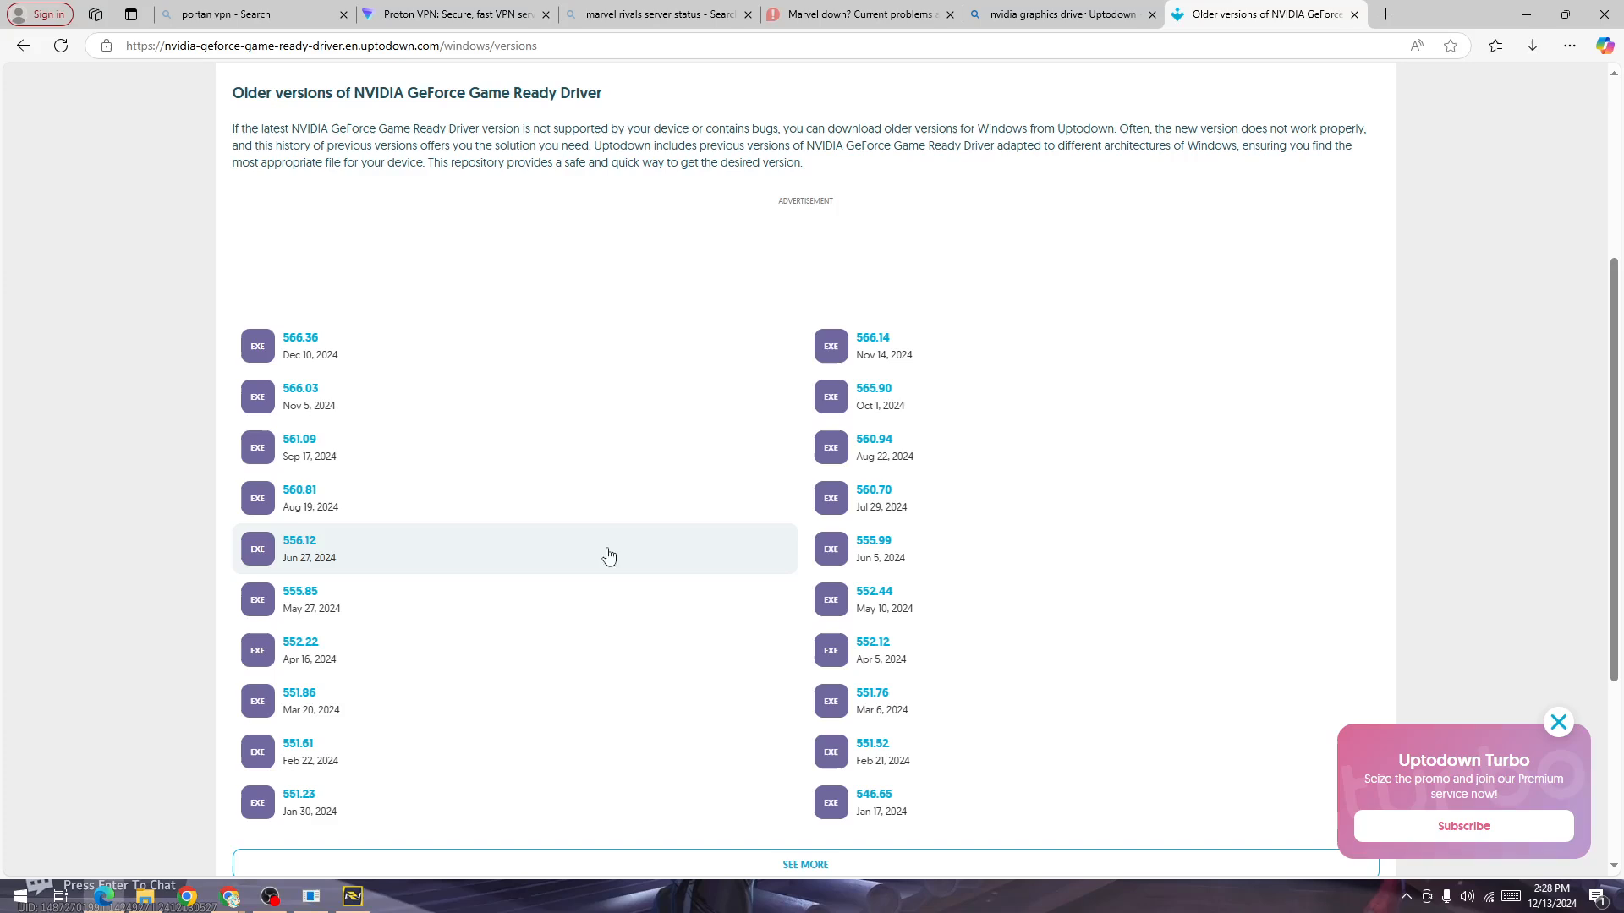
{"action": "mouse_move", "coordinate": [105, 707]}
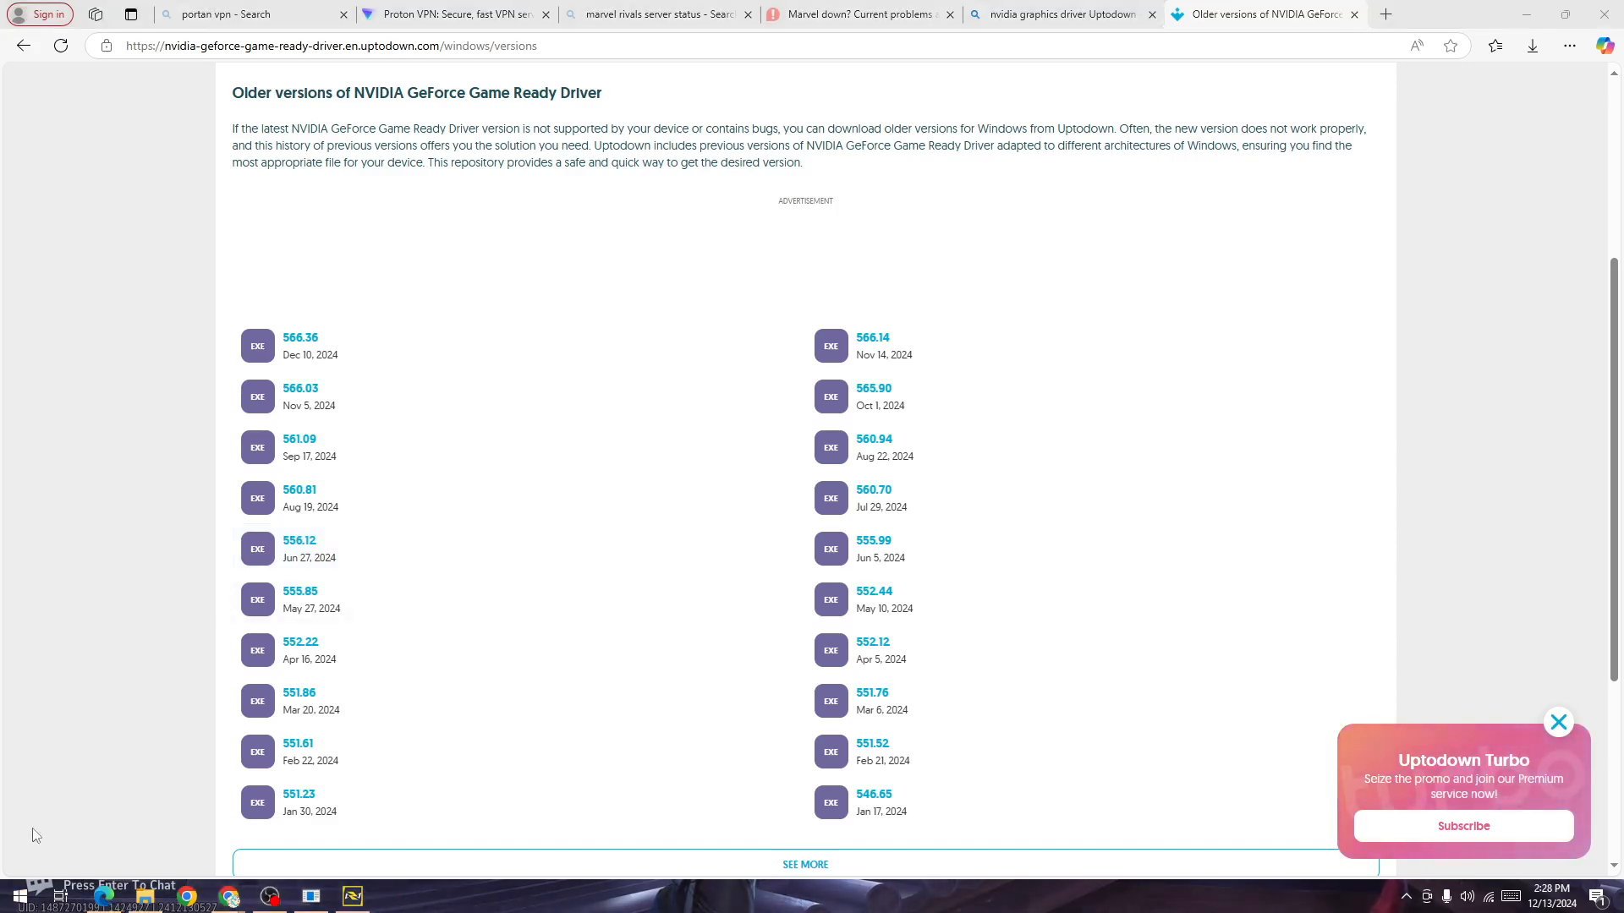
Go from Start to Settings, Update & Security, then the Windows Update page.
{"action": "left_click", "coordinate": [20, 897]}
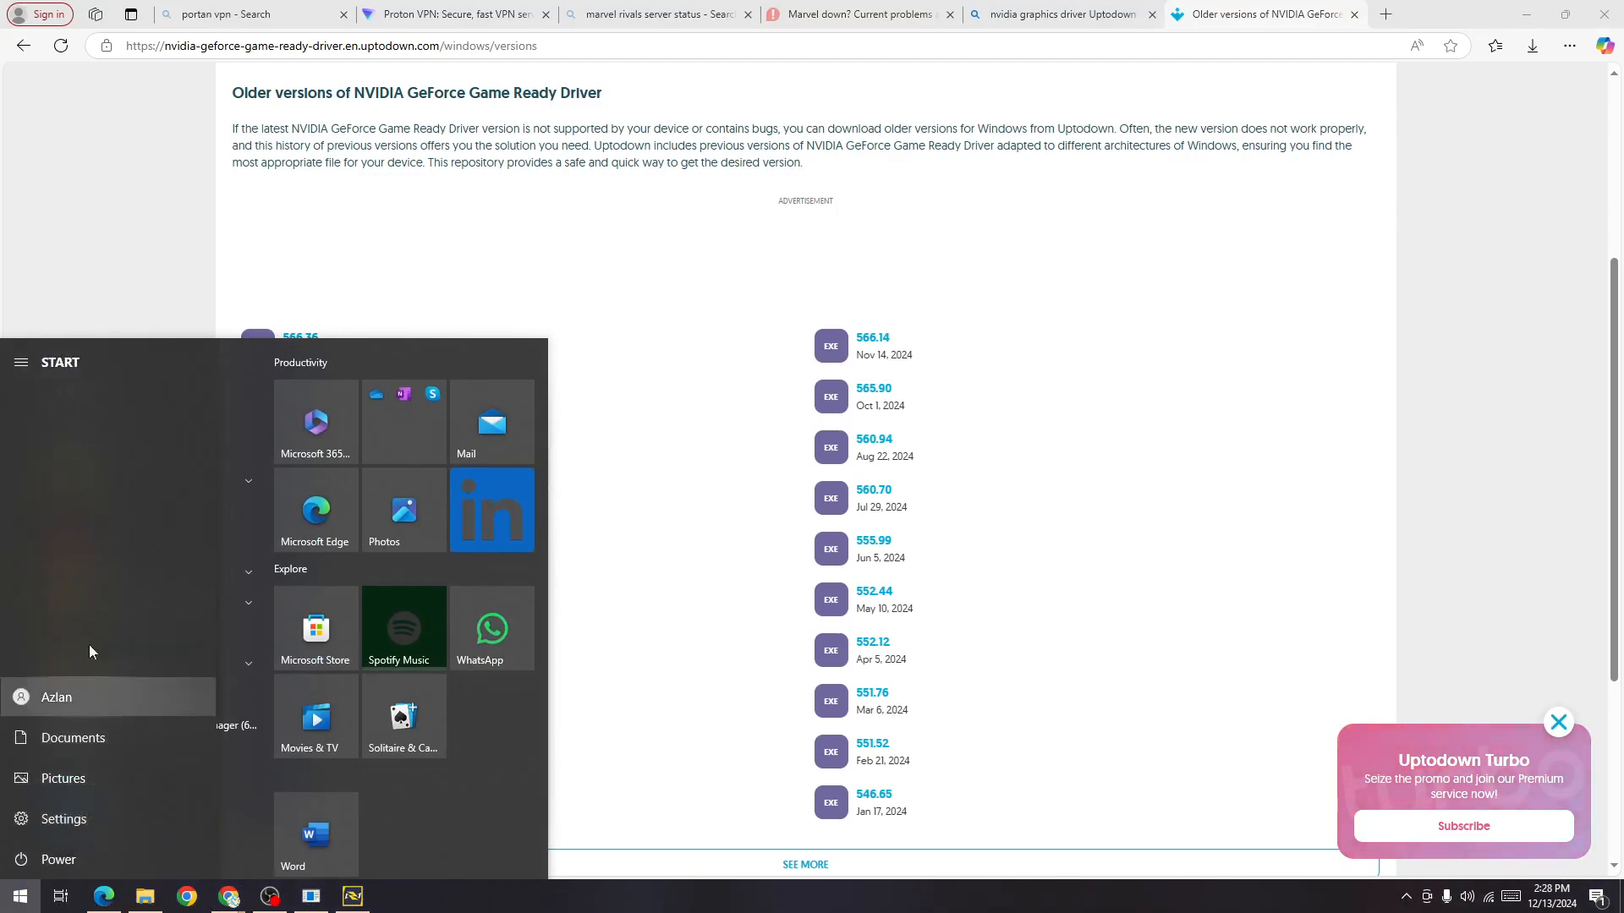
{"action": "left_click", "coordinate": [63, 818]}
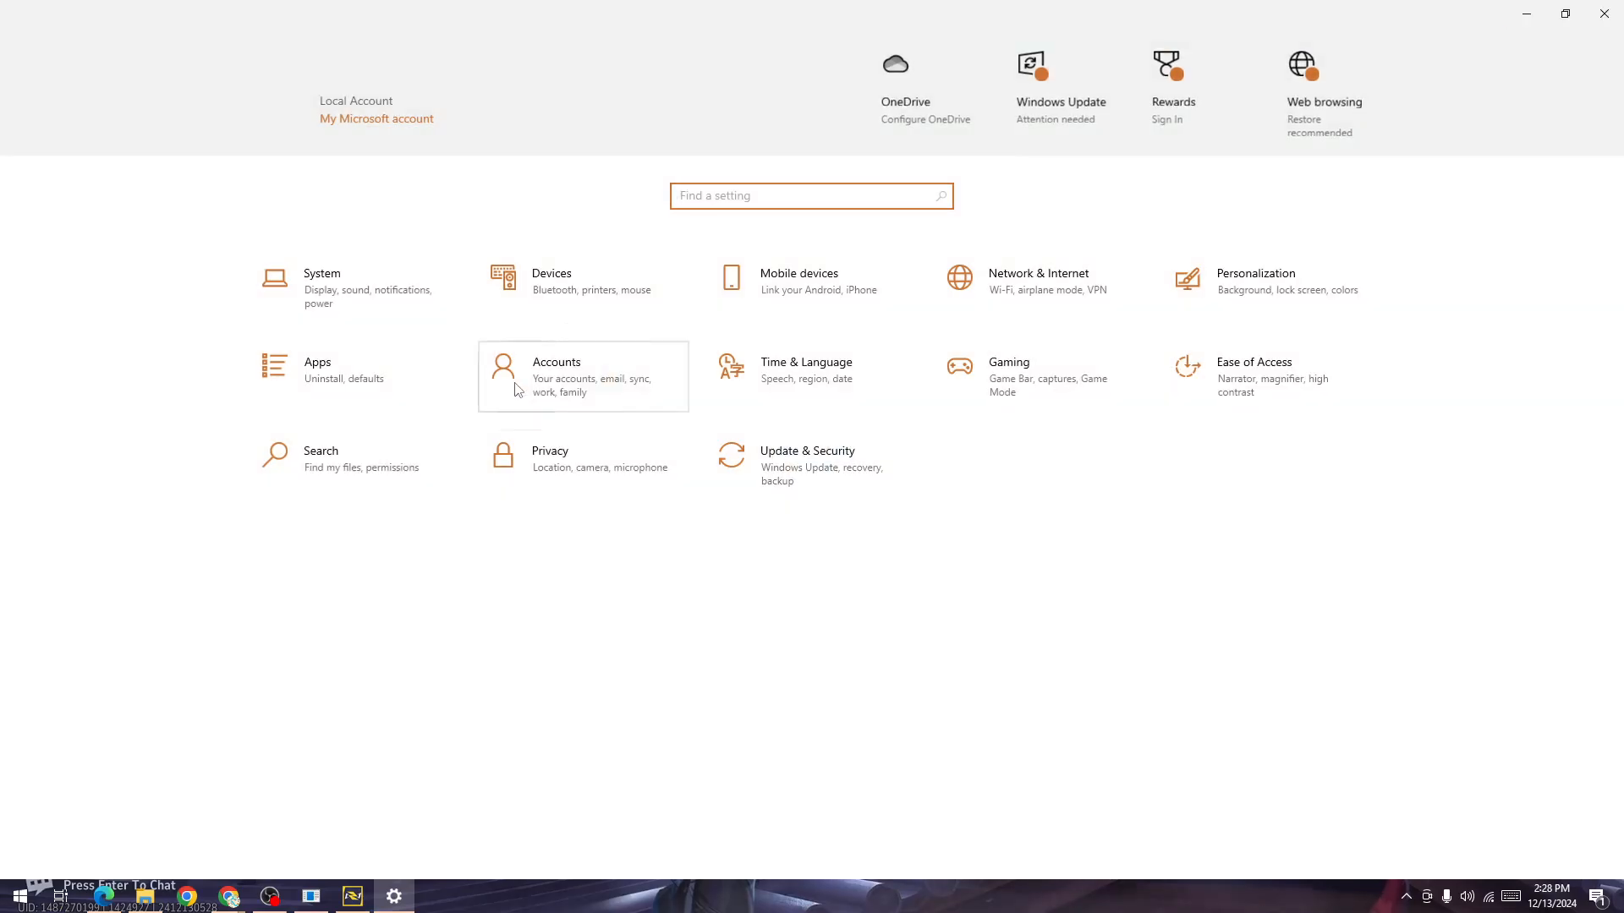
{"action": "left_click", "coordinate": [806, 458]}
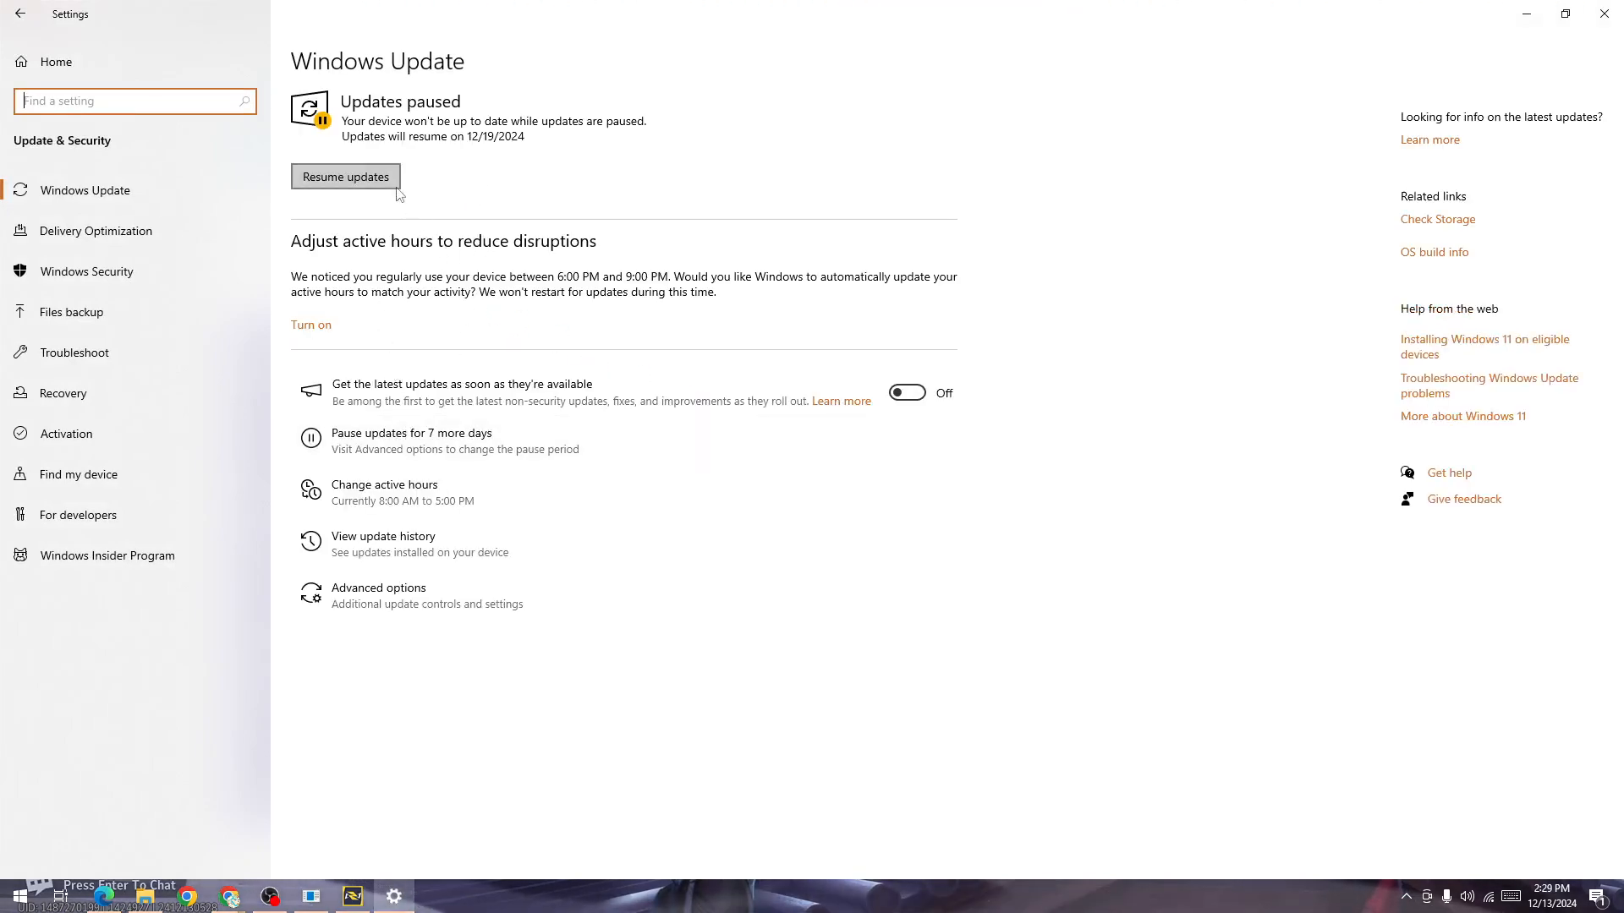
{"action": "left_click", "coordinate": [345, 177]}
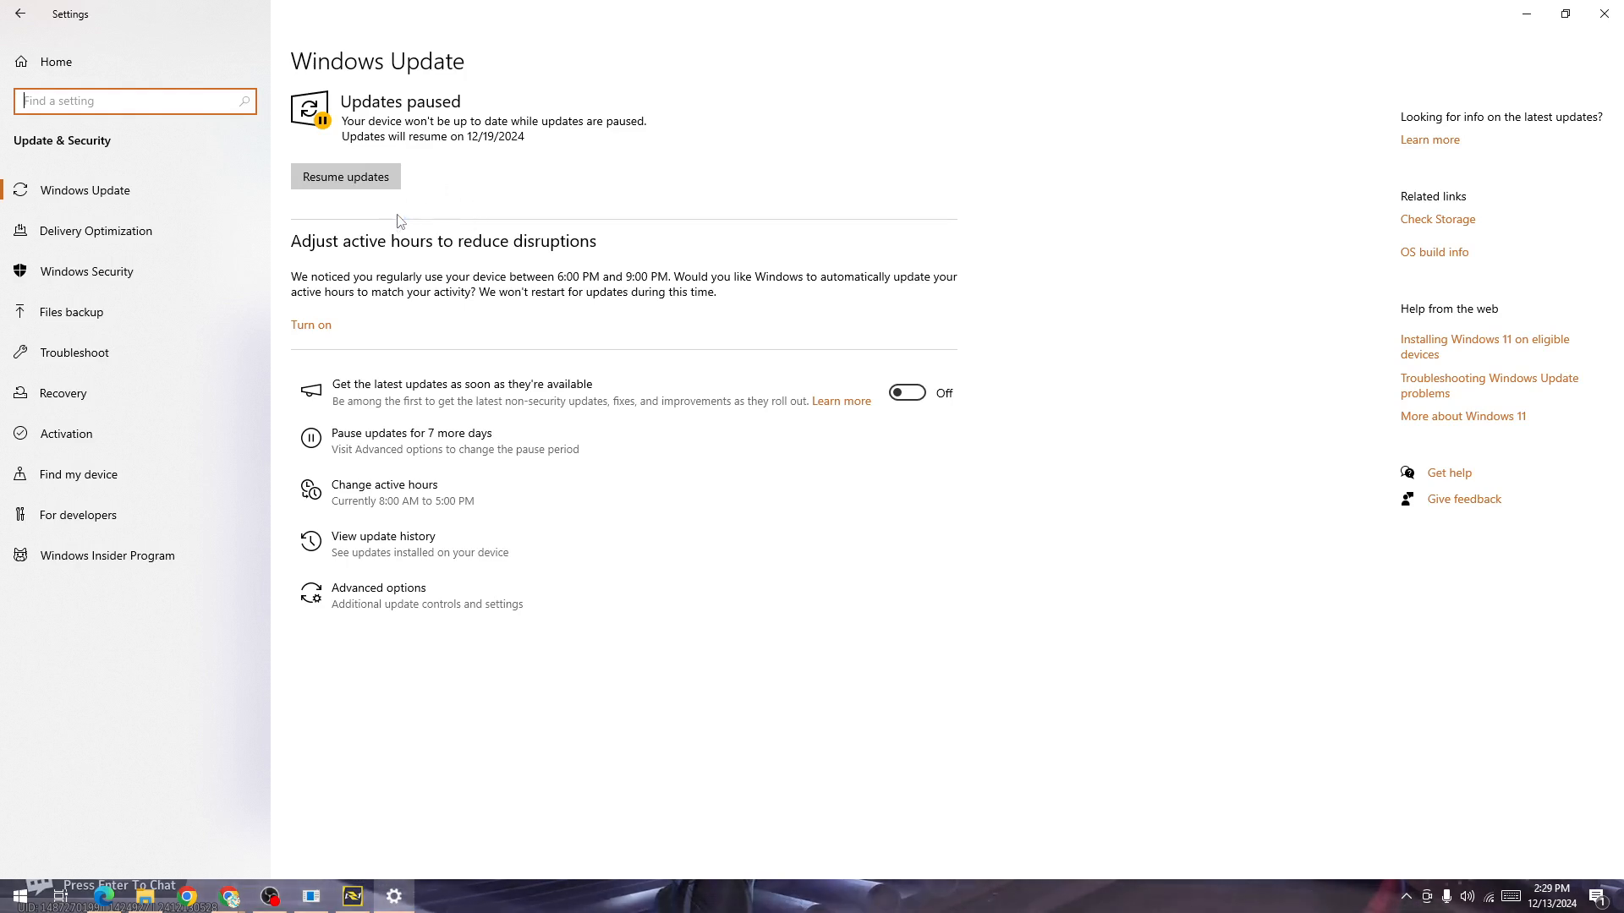
{"action": "mouse_move", "coordinate": [716, 165]}
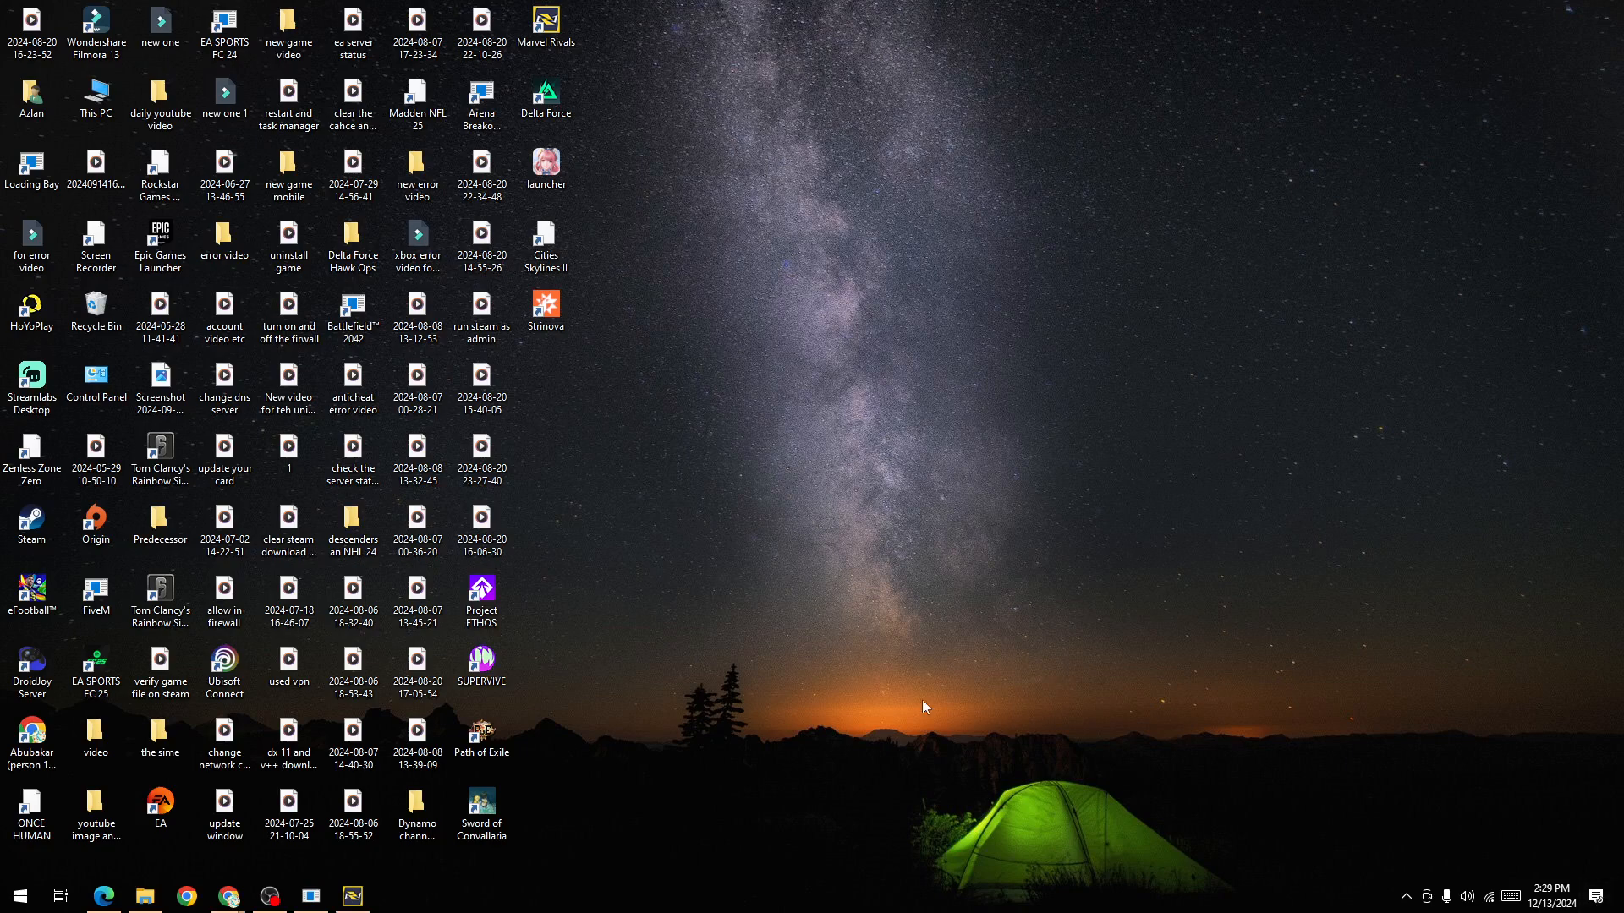
{"action": "mouse_move", "coordinate": [797, 738]}
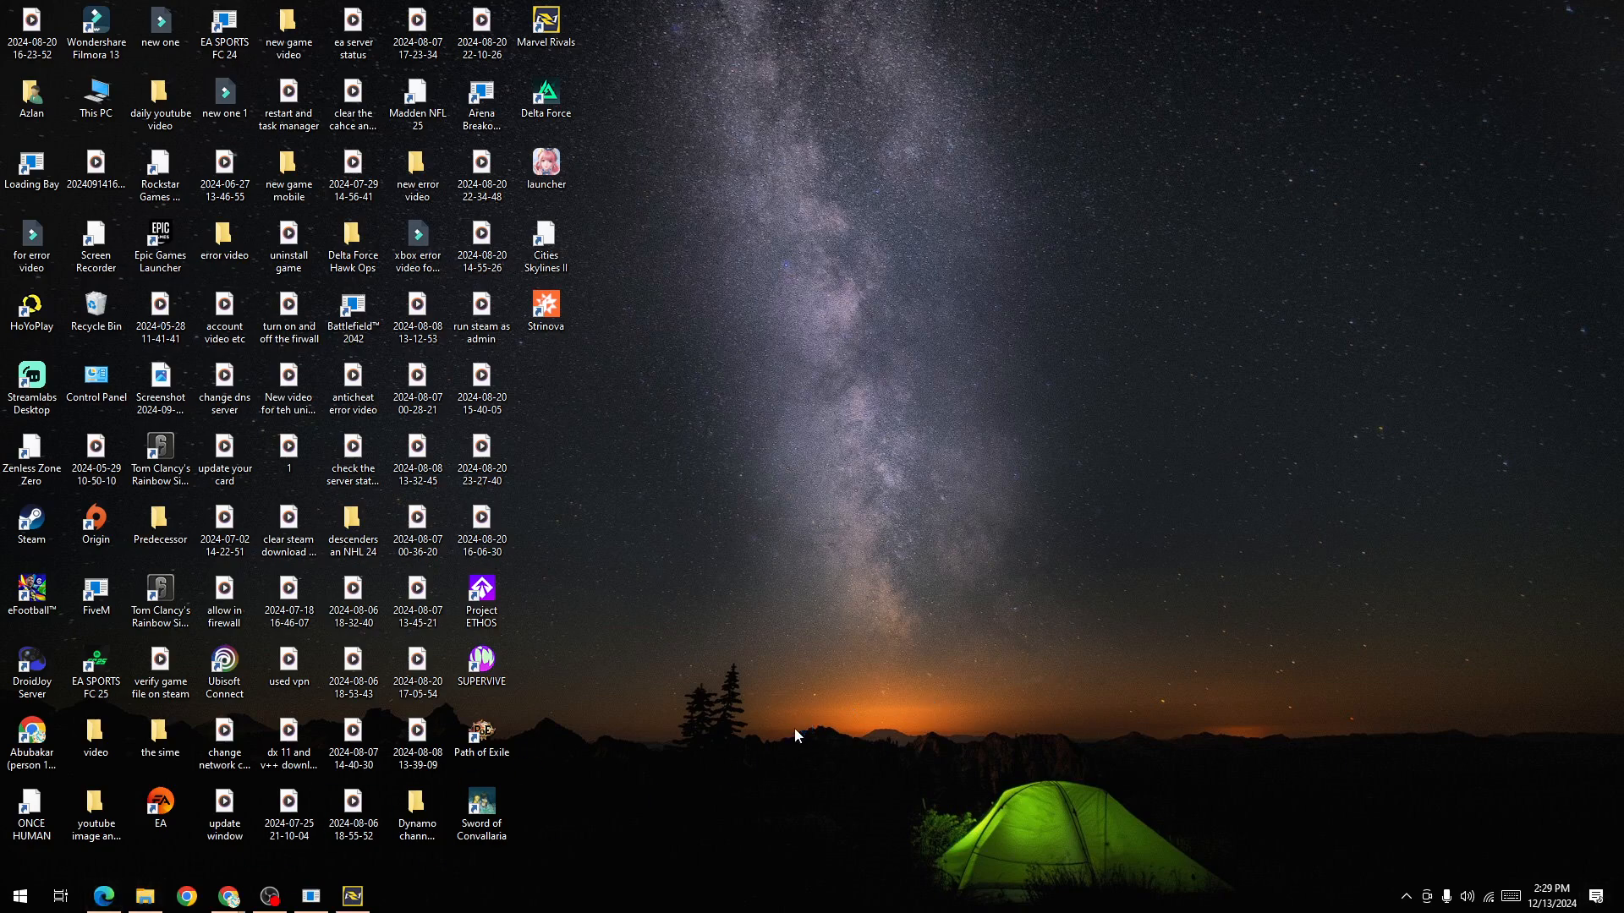